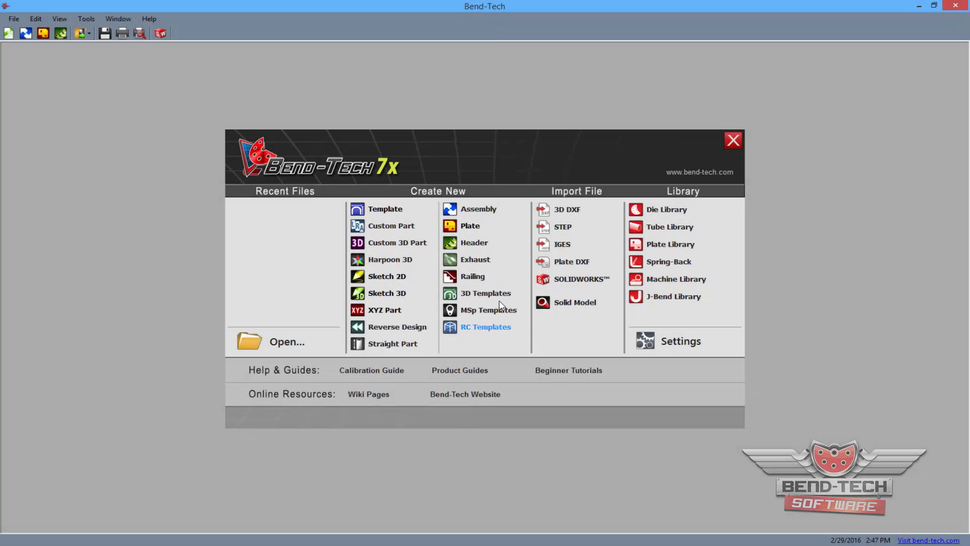
Step: Start a new maximized plate drawing and place an incremental point at X 16, Y 12 from the origin
click(469, 226)
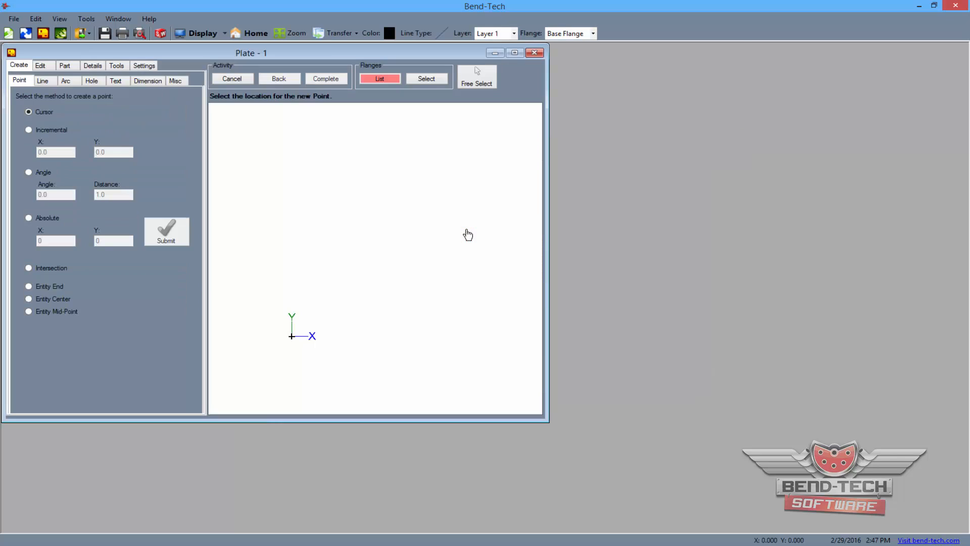
click(513, 52)
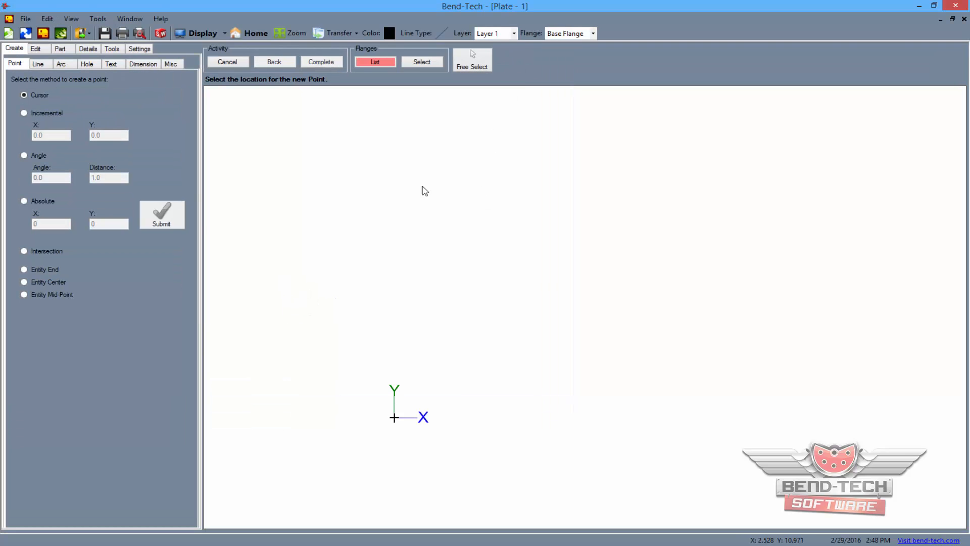
click(24, 113)
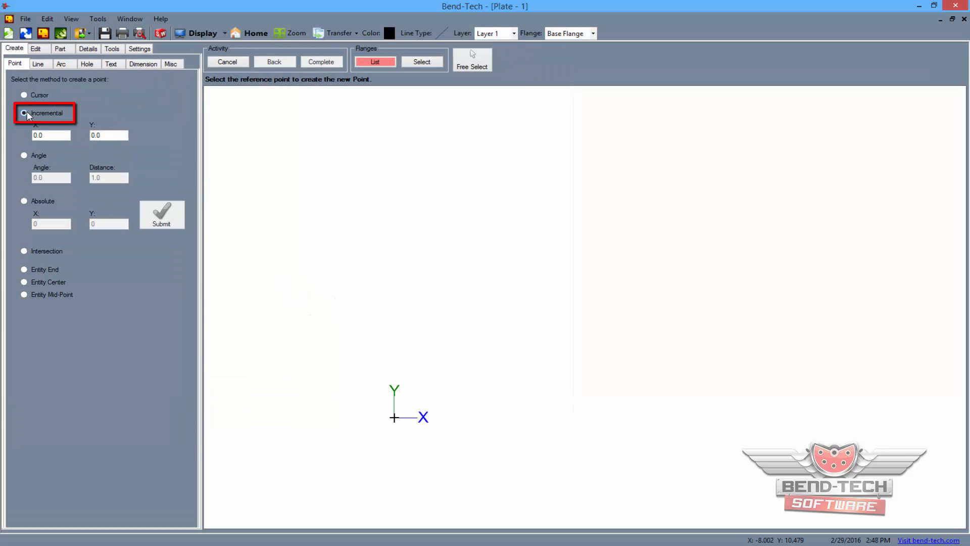
click(25, 112)
text(16)
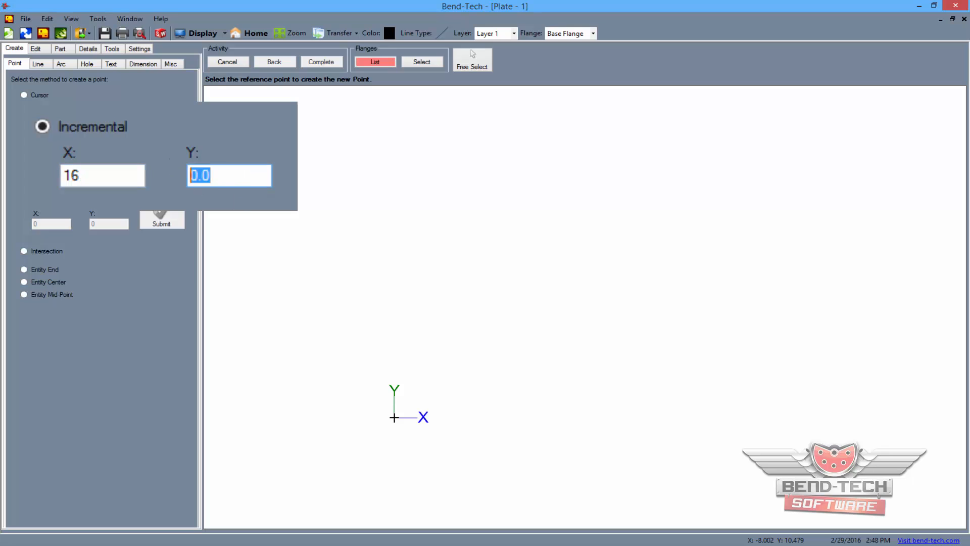
text(12)
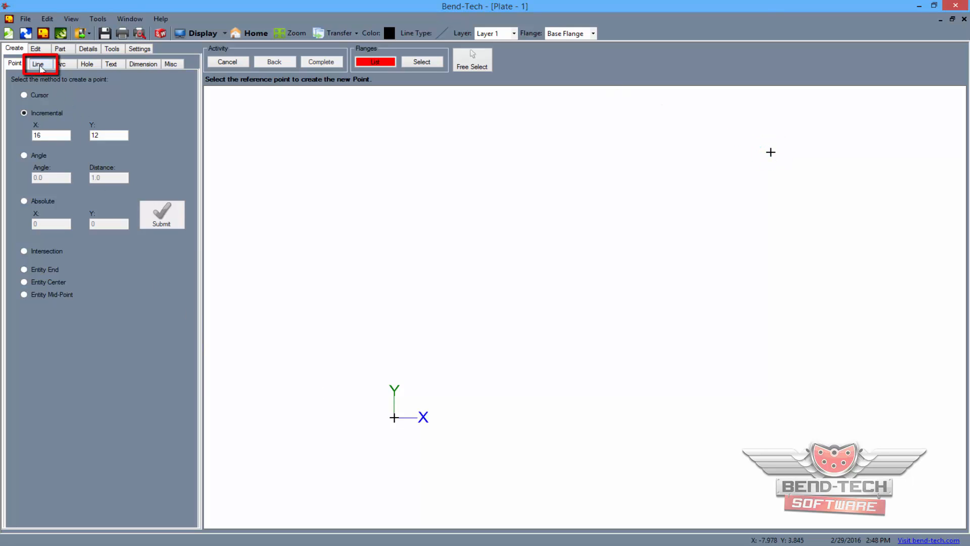
Step: Draw a 16 by 12 two-point rectangle from the origin to the placed point
click(37, 64)
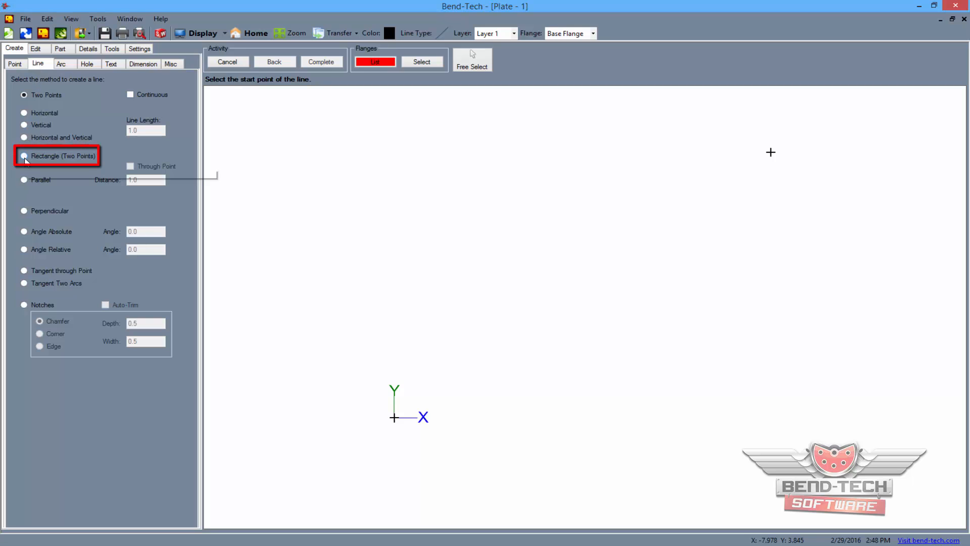
click(25, 156)
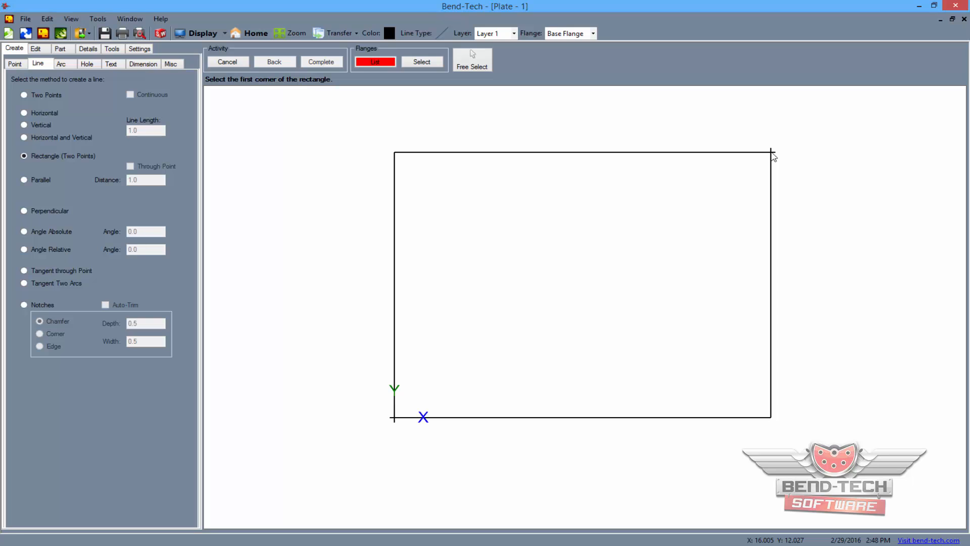
mouse_move(14, 64)
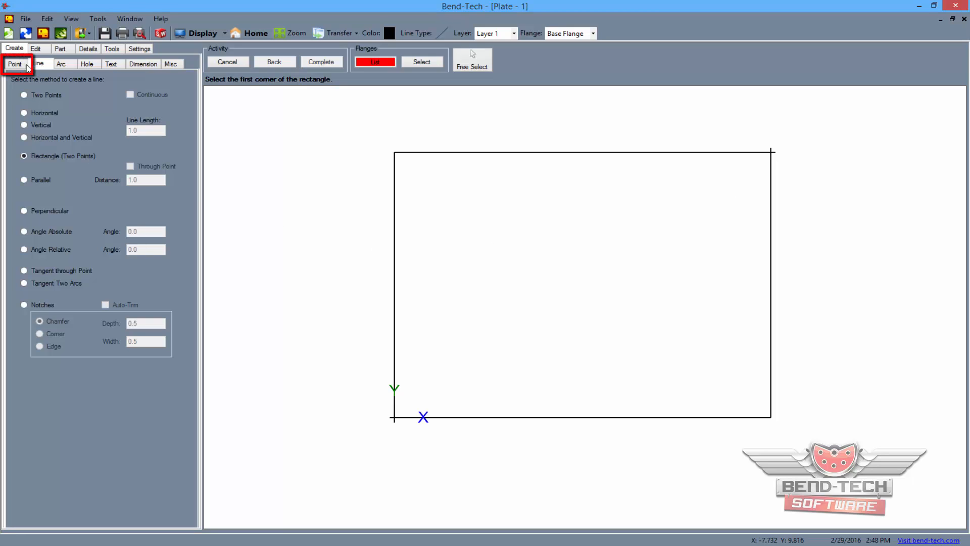
Step: Add intersection points at the rectangle corners and Entity Center points at each edge's midpoint
click(14, 63)
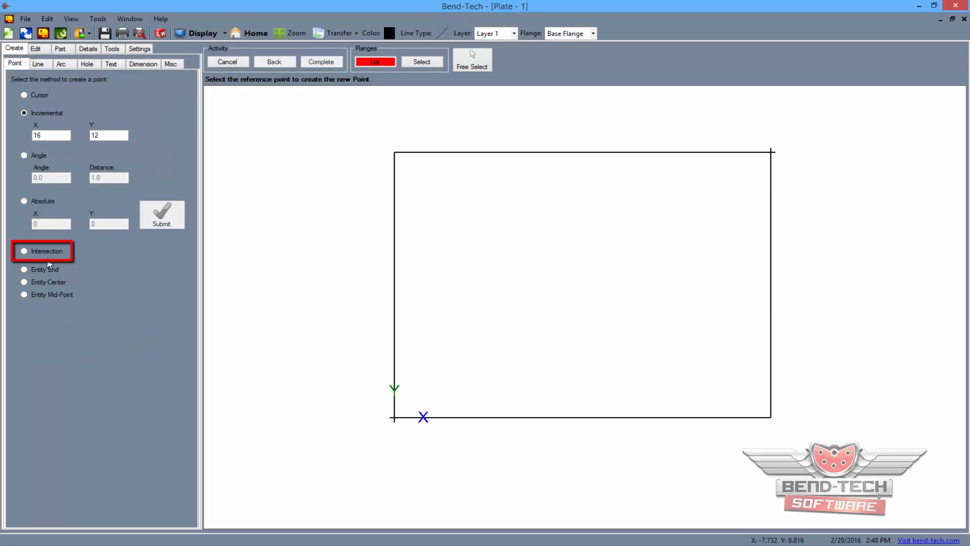
click(24, 250)
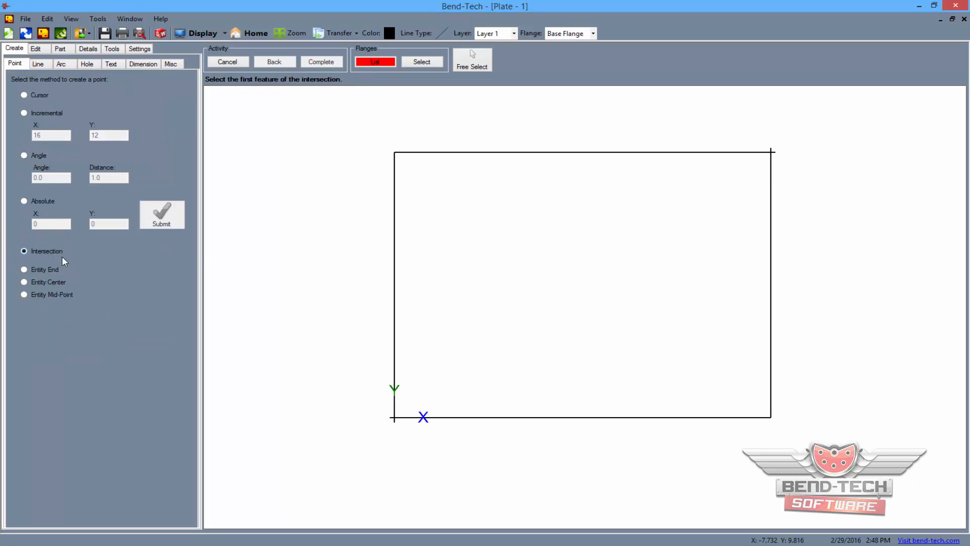
click(394, 279)
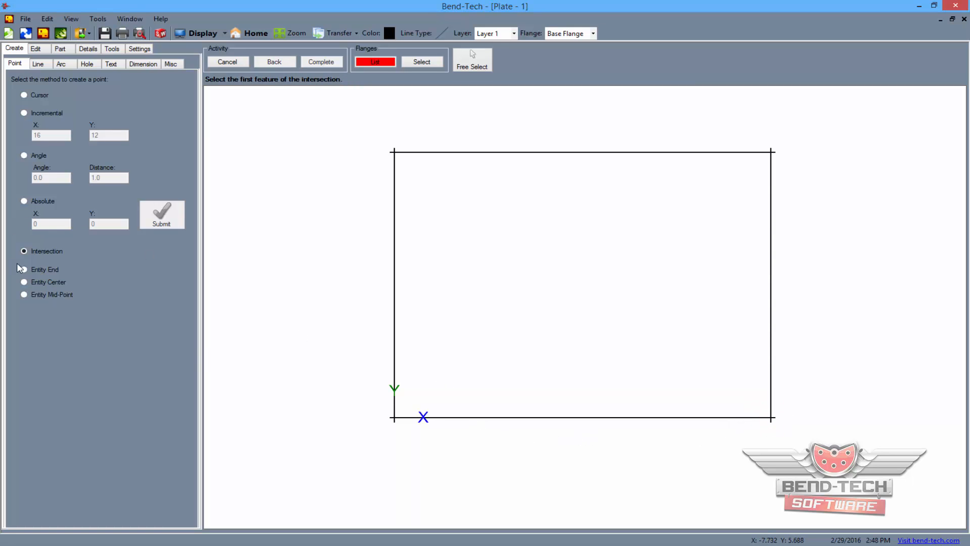
mouse_move(25, 285)
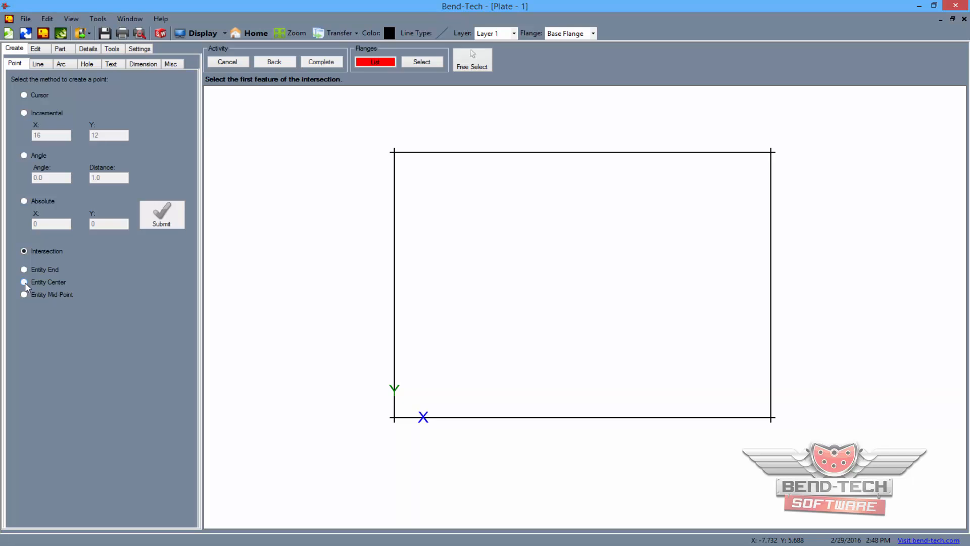
click(24, 282)
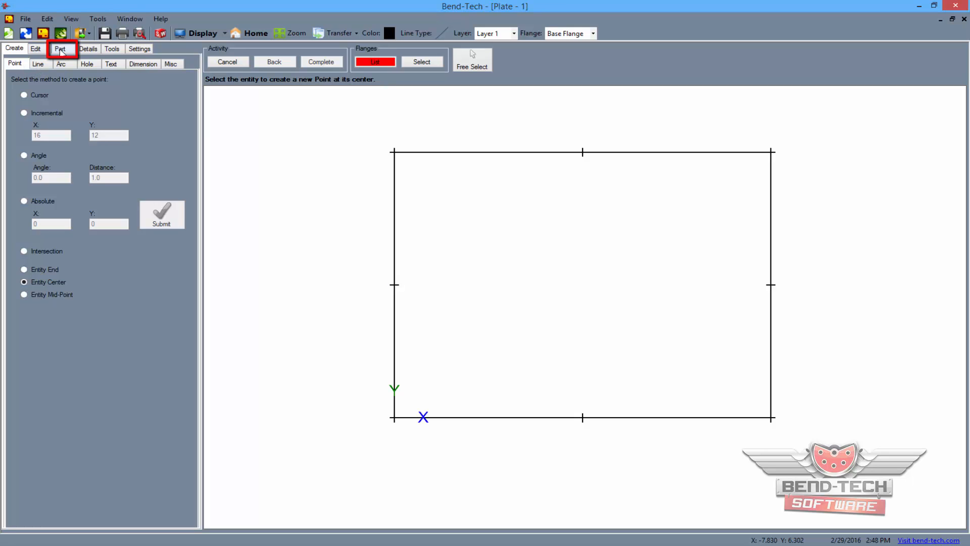
Step: Set the material to 0.25 Plate and define the rectangle as the base flange
click(60, 49)
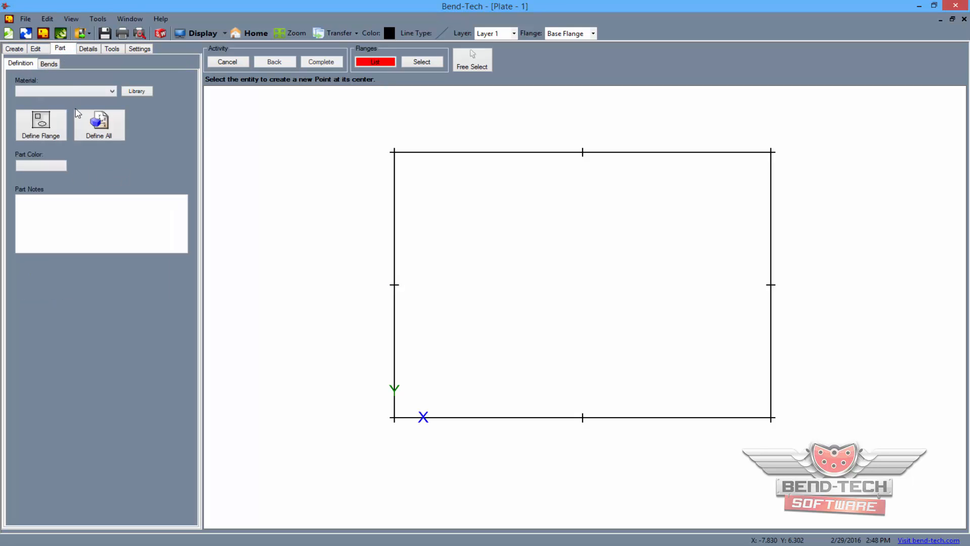
click(111, 91)
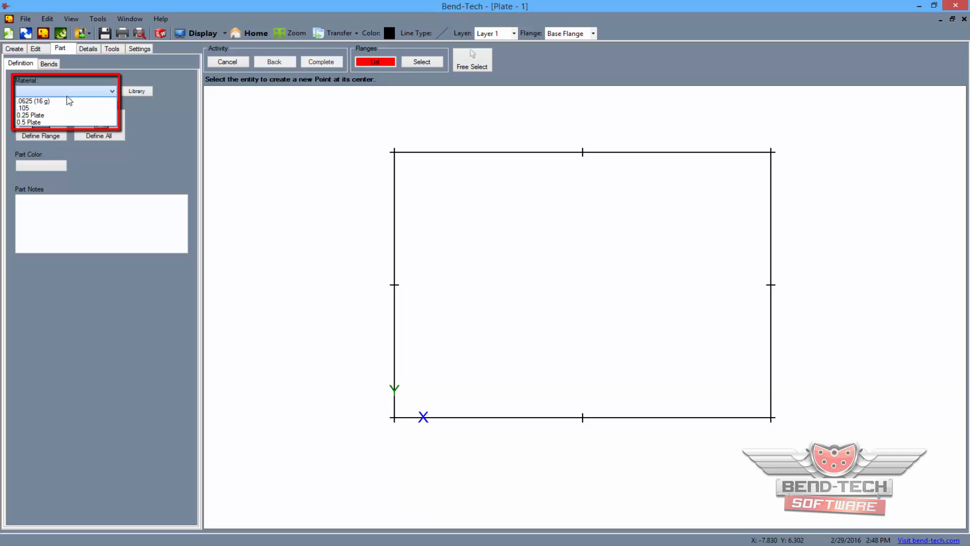
click(29, 115)
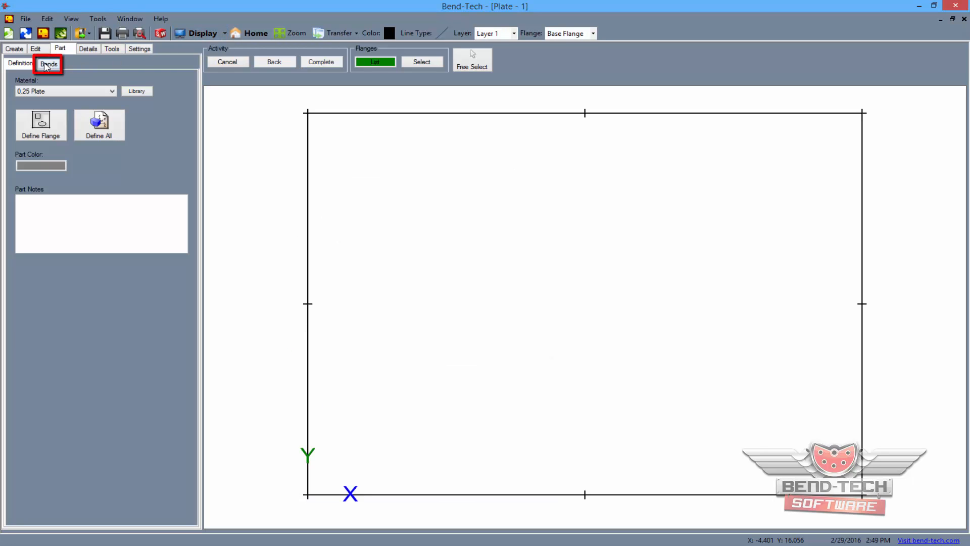
Step: Add a 45° bend on the right edge, creating a 5.0-high child Flange 2
click(48, 63)
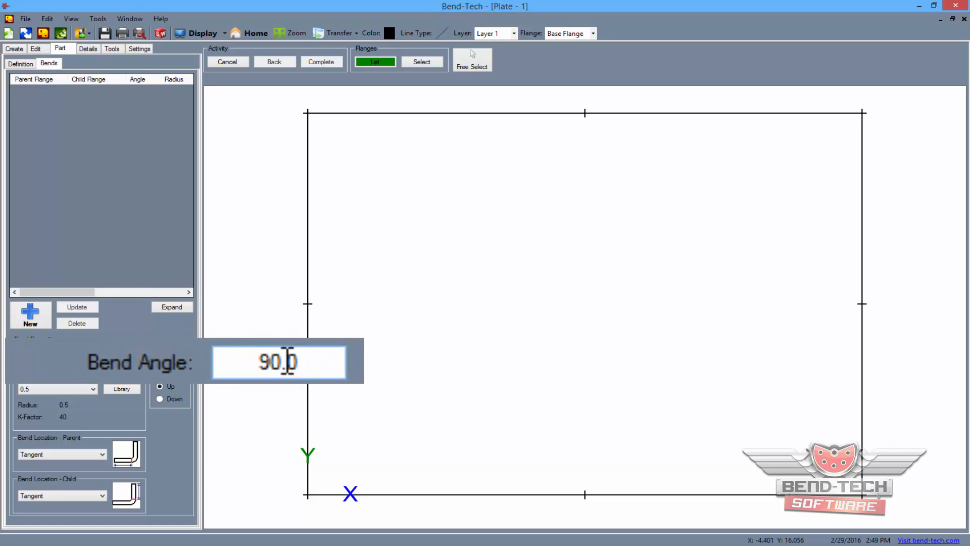
double_click(272, 361)
text(45)
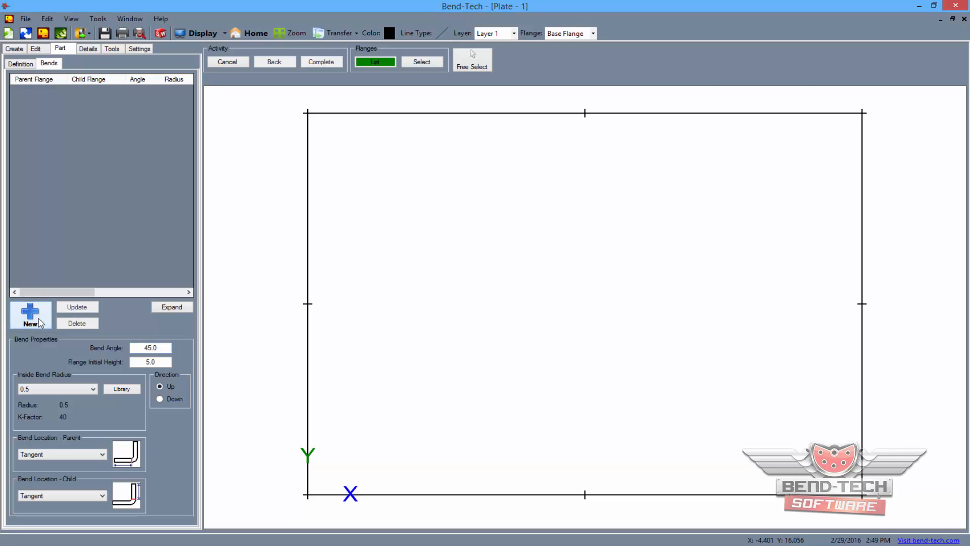
click(30, 312)
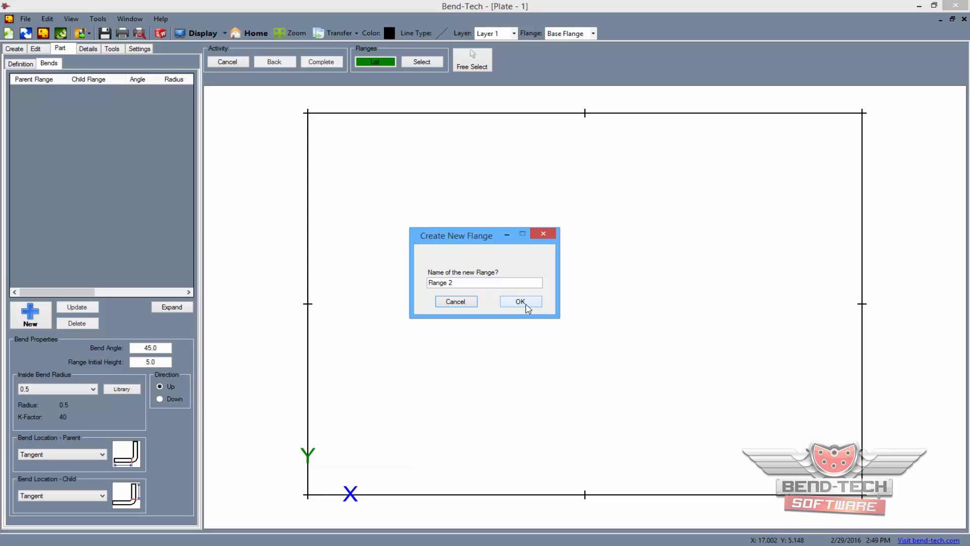
click(520, 301)
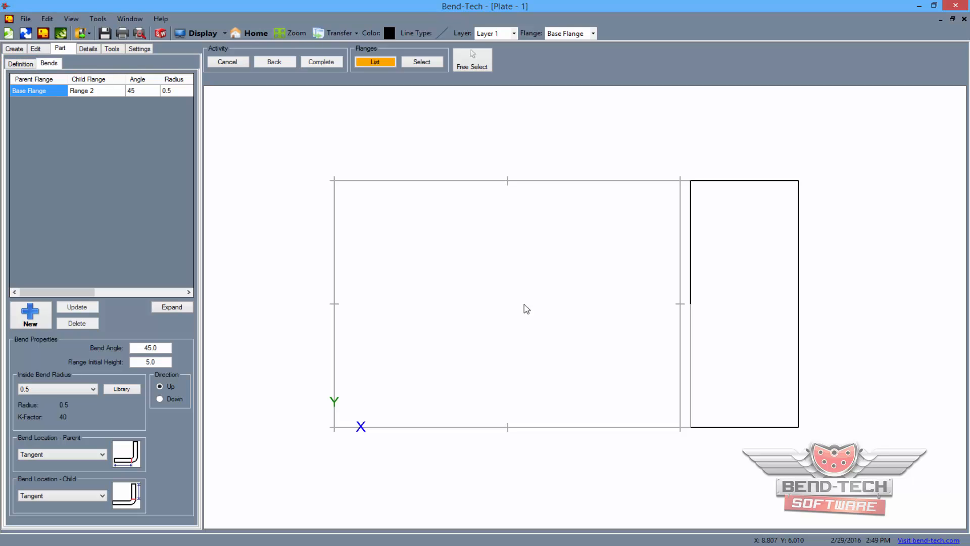
Step: Define all flanges to generate the bent 3D plate, then return to the flat view
click(19, 63)
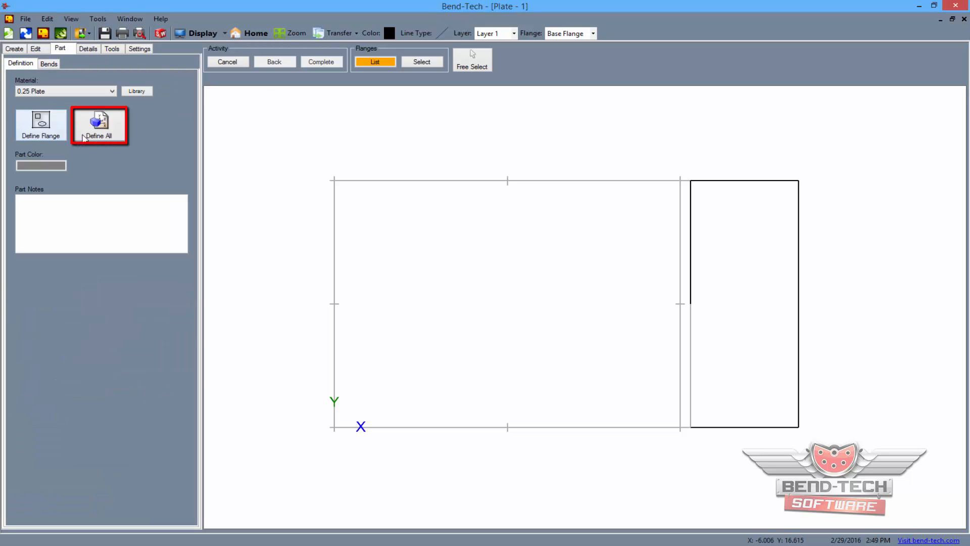
click(99, 125)
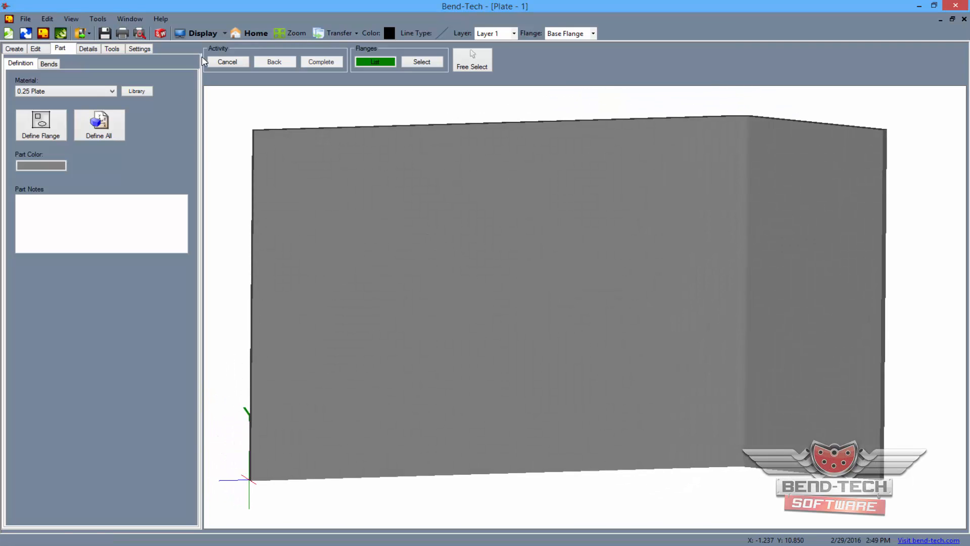
click(201, 33)
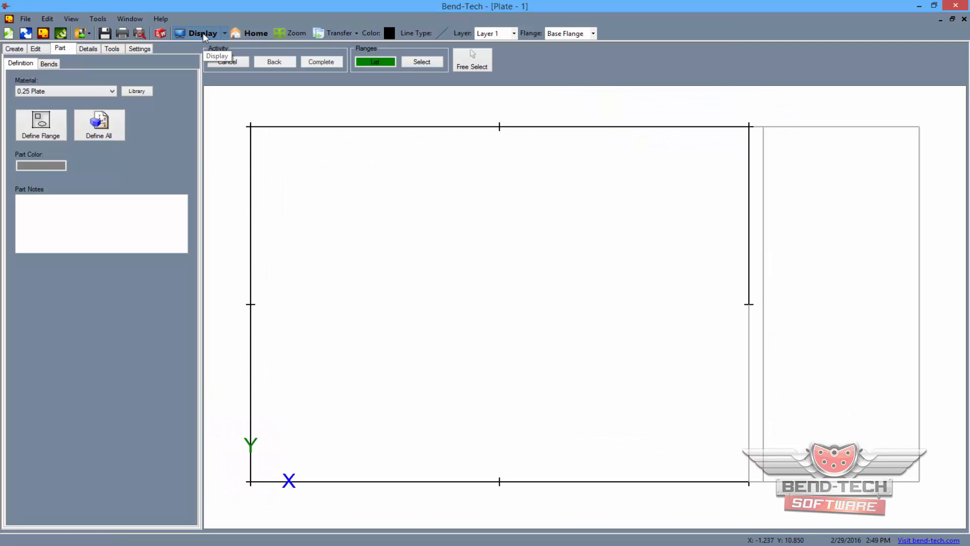
click(375, 62)
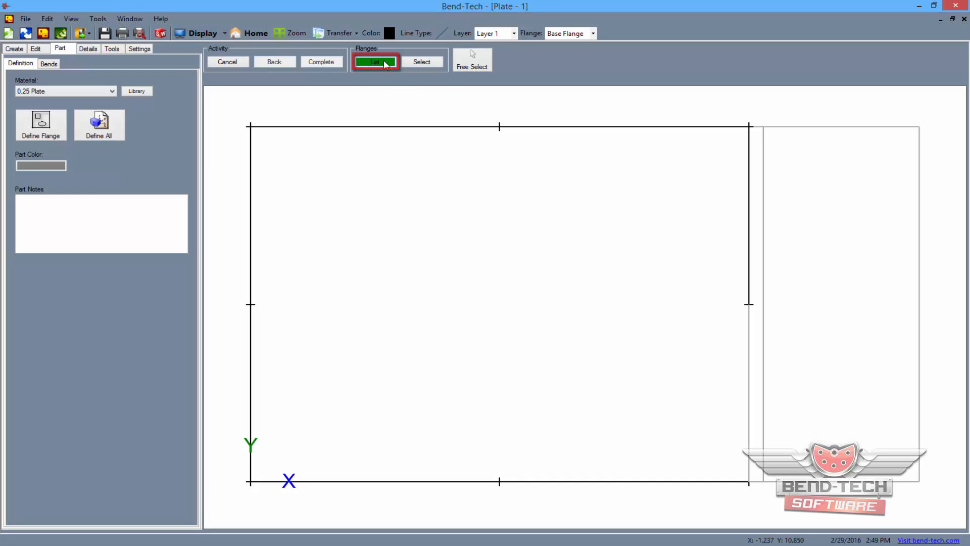
Step: Select Flange 2 in the Flanges List as the current flange
click(375, 61)
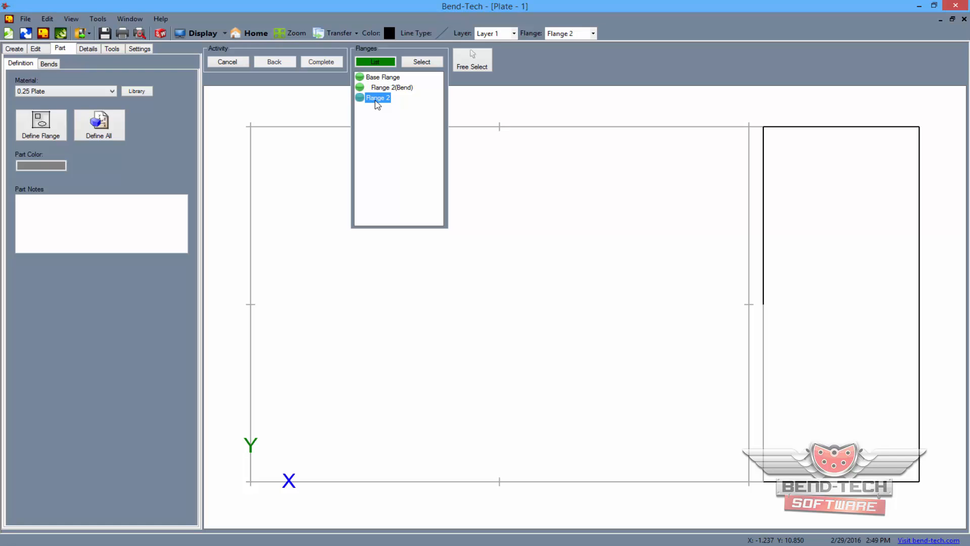
click(14, 49)
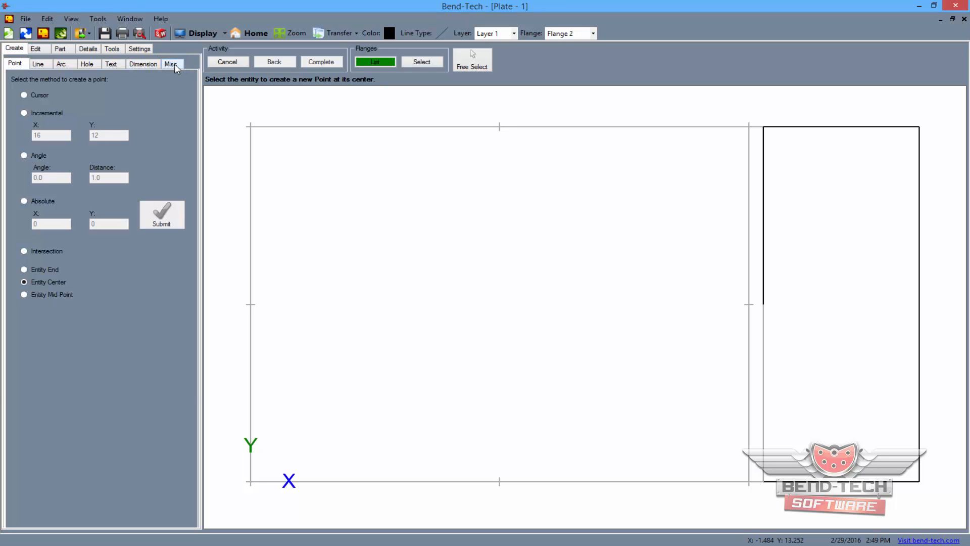
Step: Place PickPoints on each of Flange 2's four corners
click(171, 63)
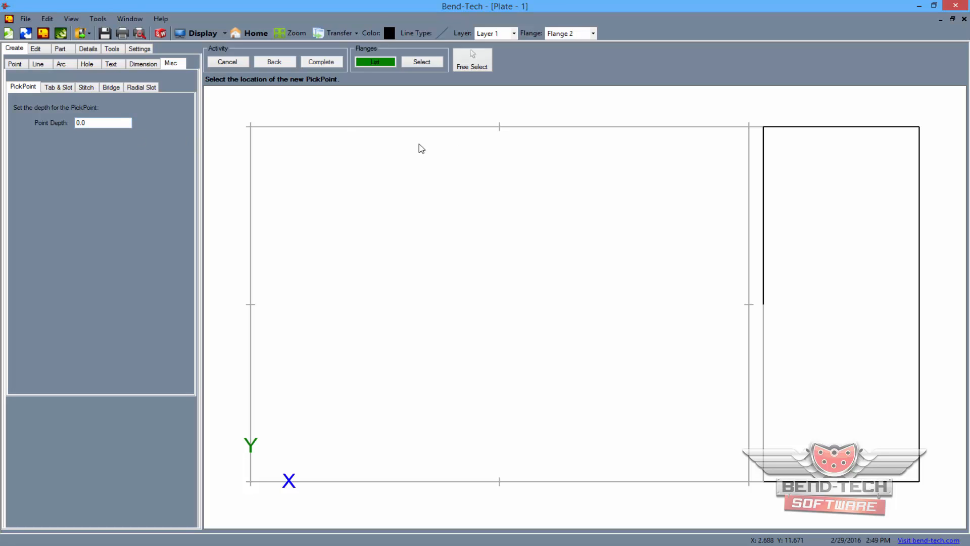
click(762, 127)
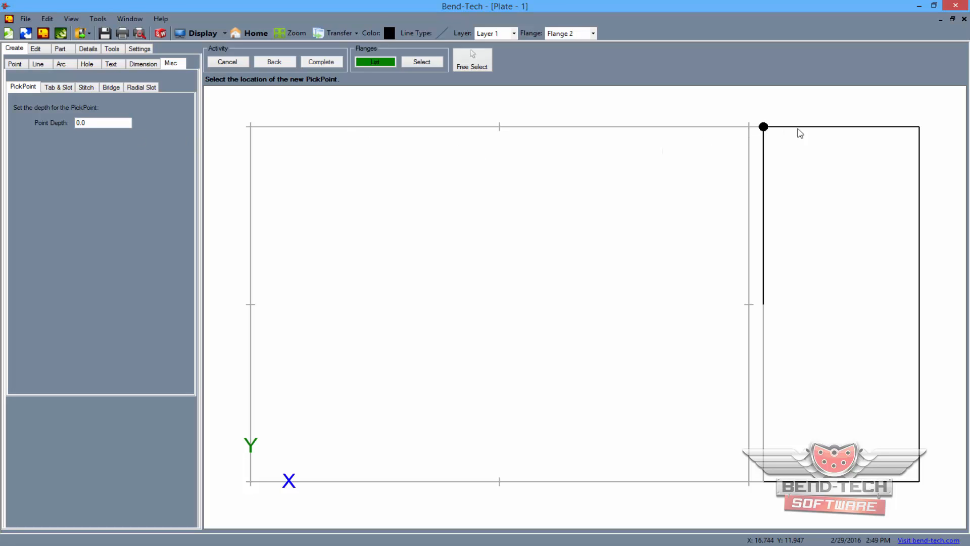
click(919, 127)
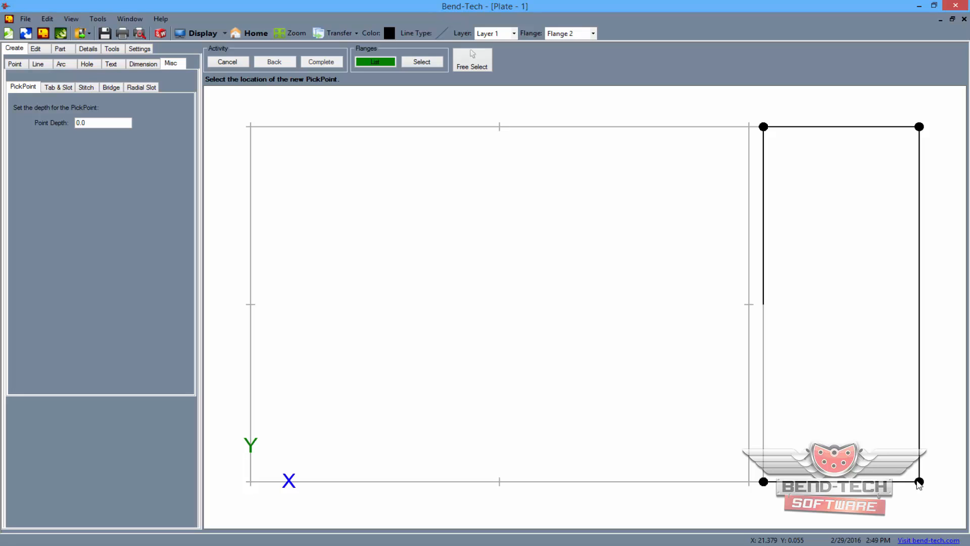
mouse_move(918, 485)
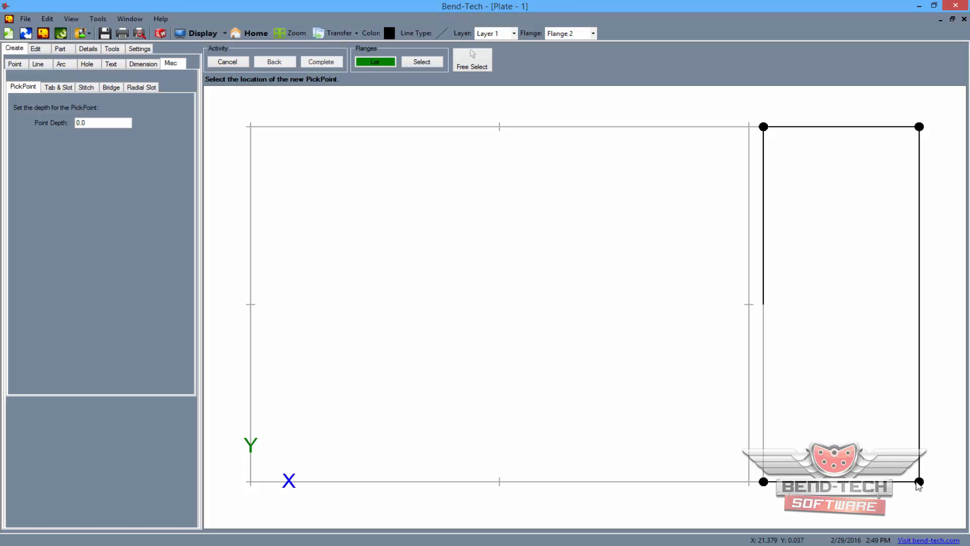
mouse_move(109, 121)
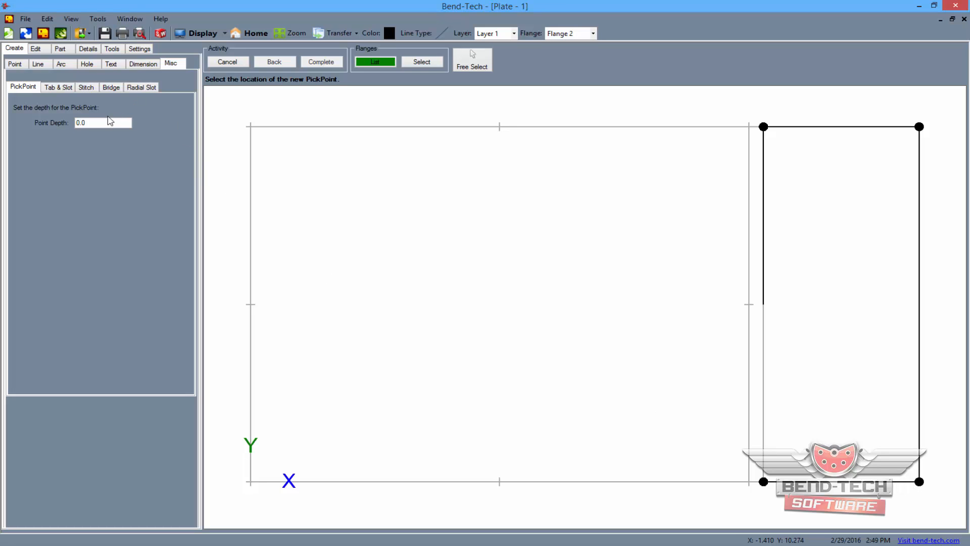
mouse_move(102, 122)
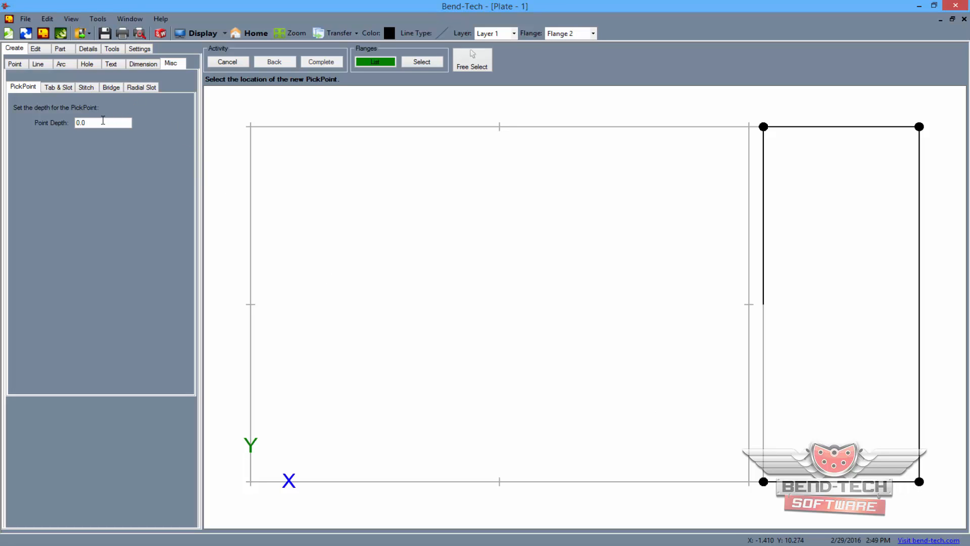
Step: Set the pick-point depth to -.25
triple_click(103, 122)
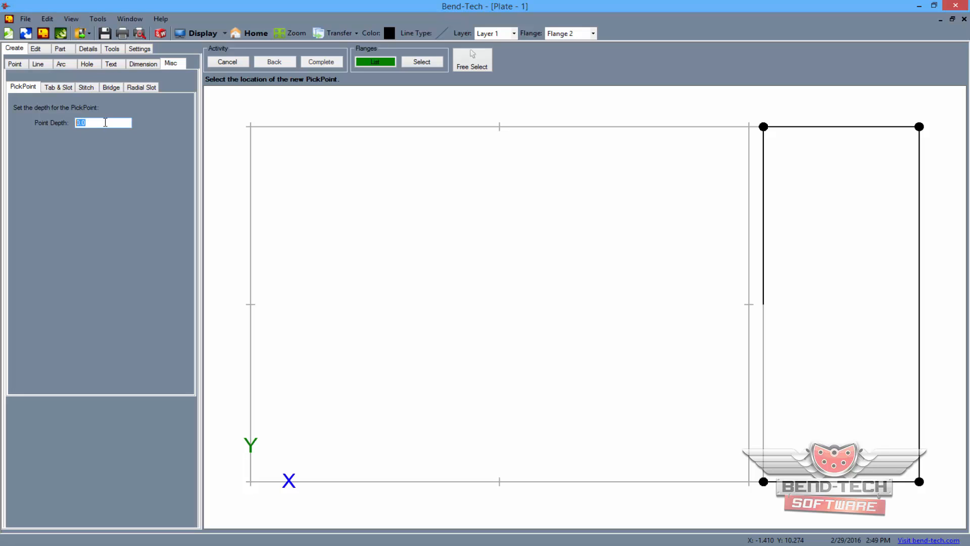
click(102, 122)
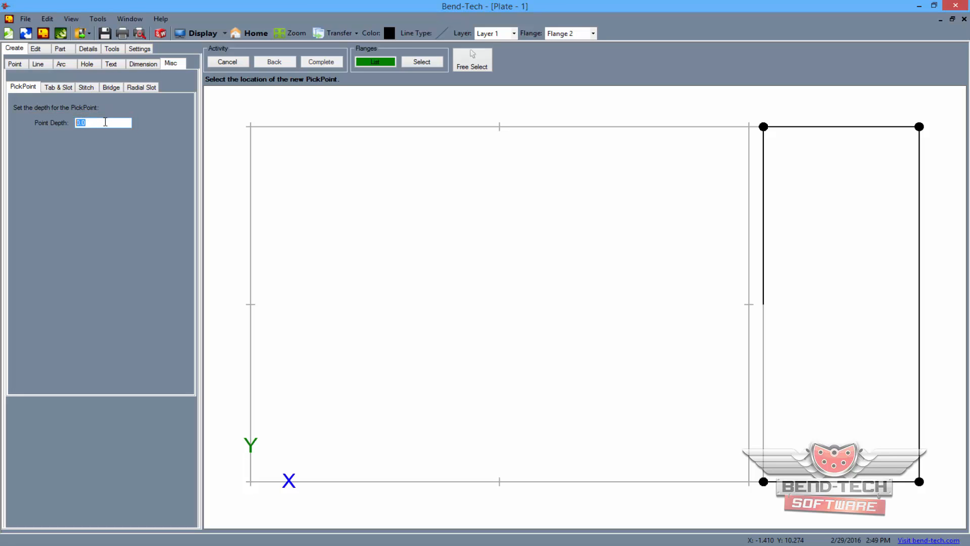
text(.25)
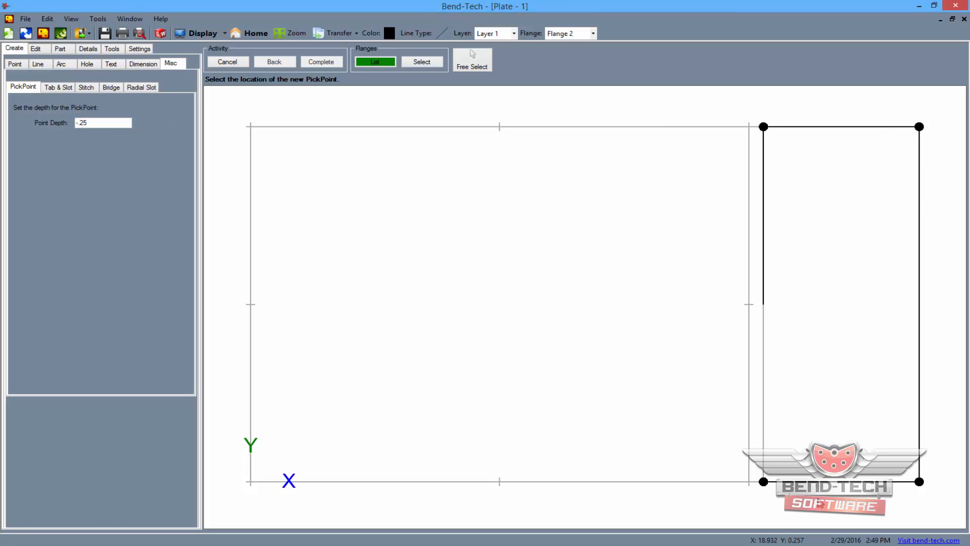
mouse_move(923, 485)
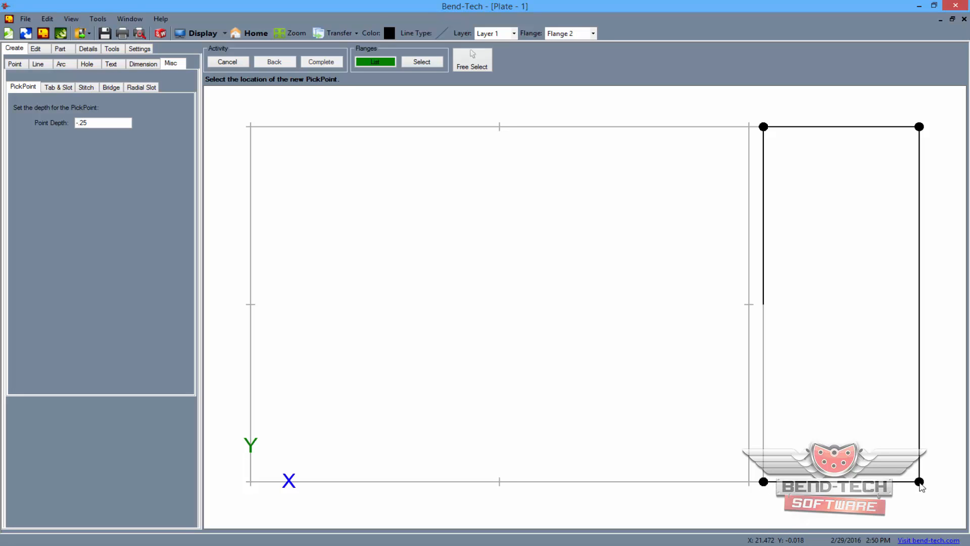
mouse_move(376, 61)
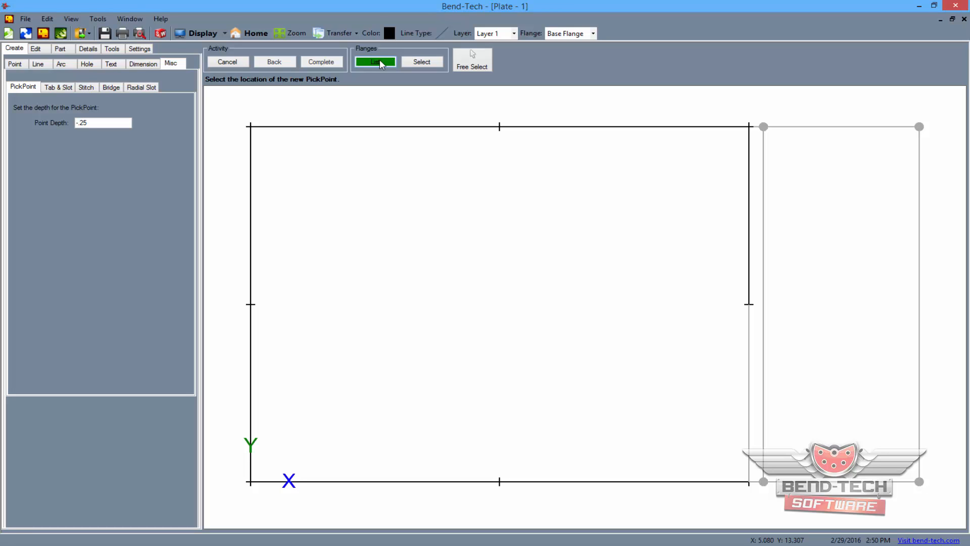
Step: Make Base Flange active and add pick points at its corners and edge midpoints
click(250, 127)
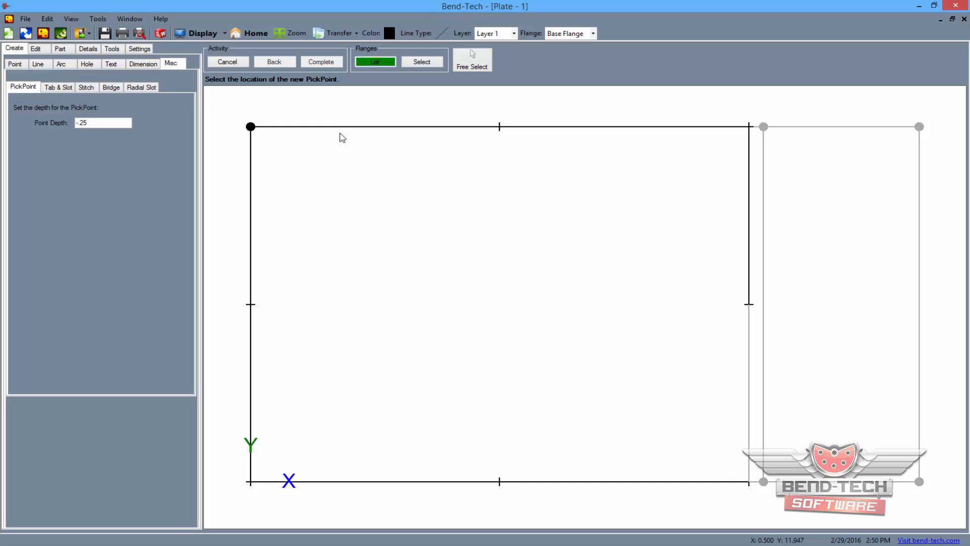
click(499, 127)
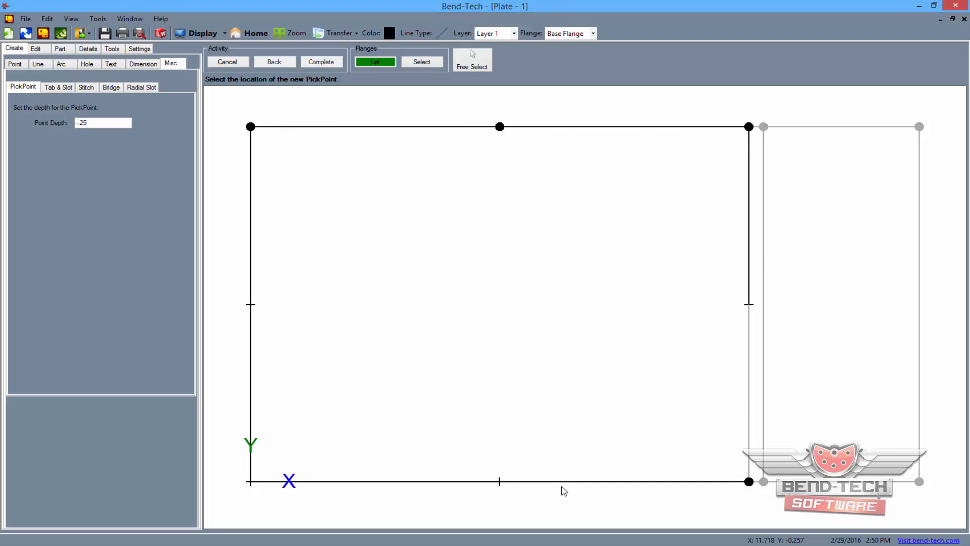
mouse_move(247, 367)
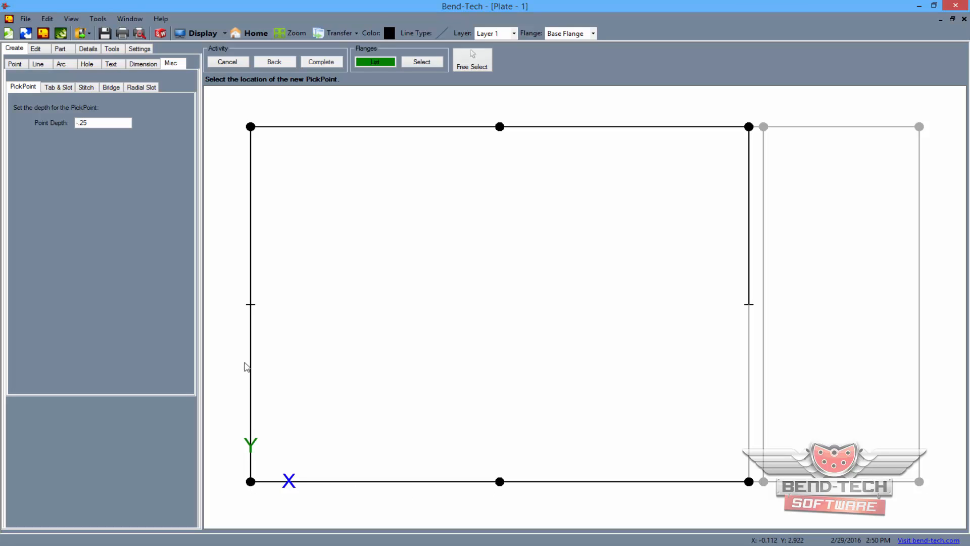
click(251, 303)
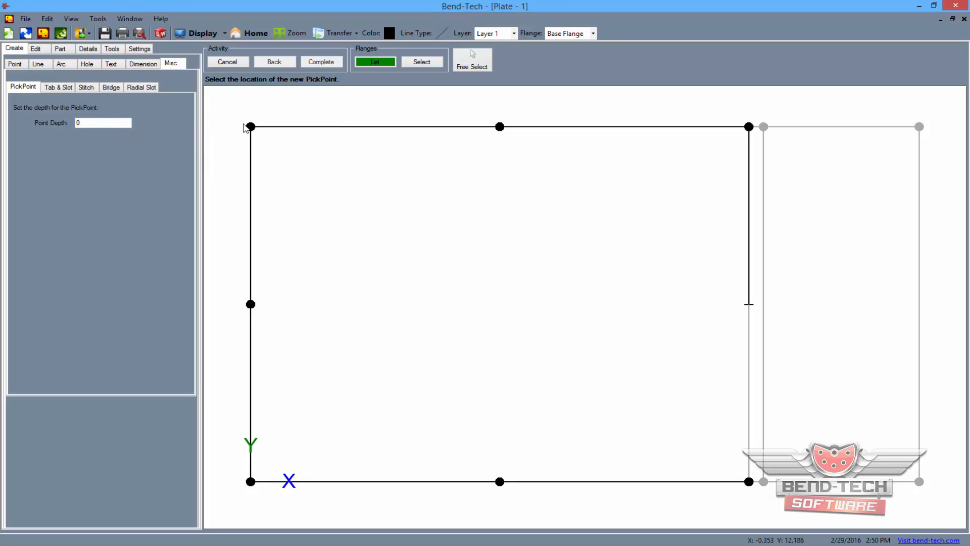
mouse_move(499, 129)
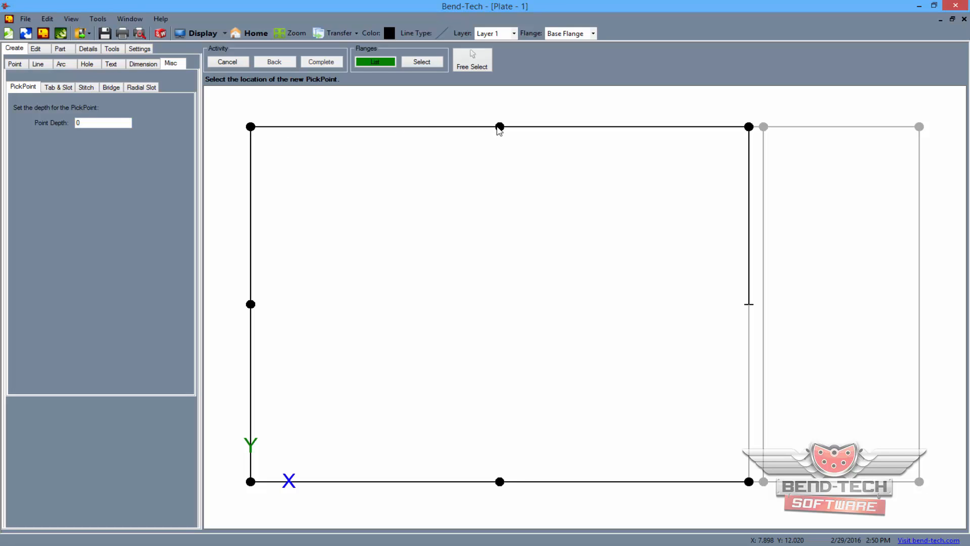
mouse_move(736, 397)
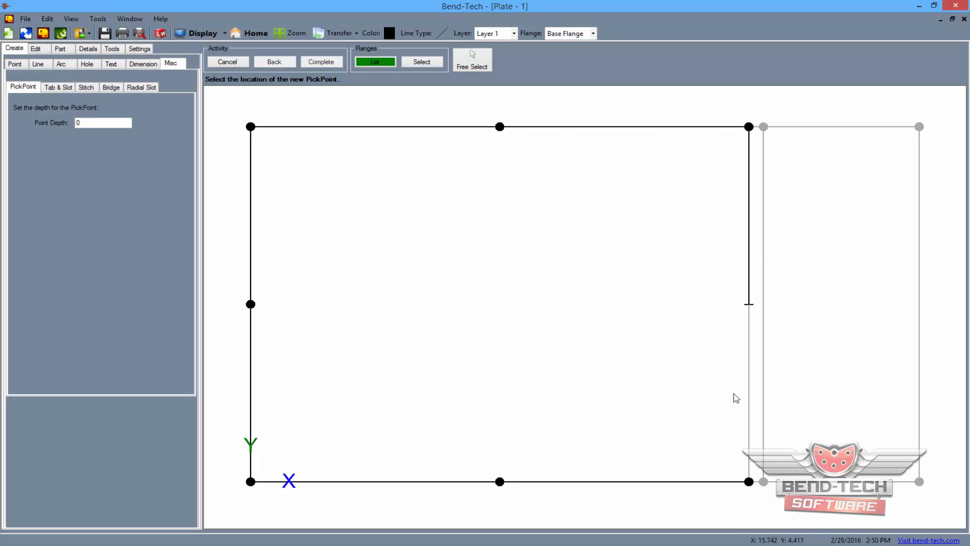
mouse_move(485, 484)
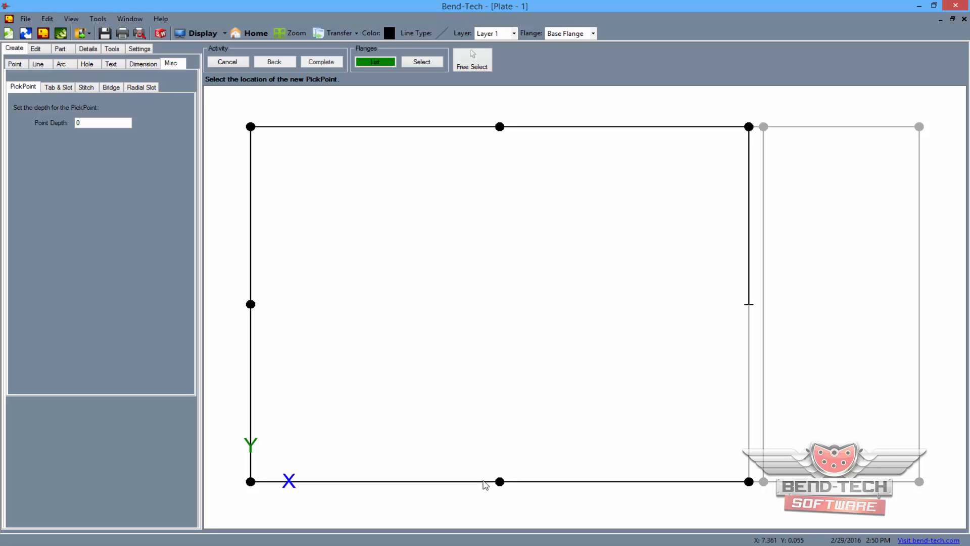
mouse_move(276, 344)
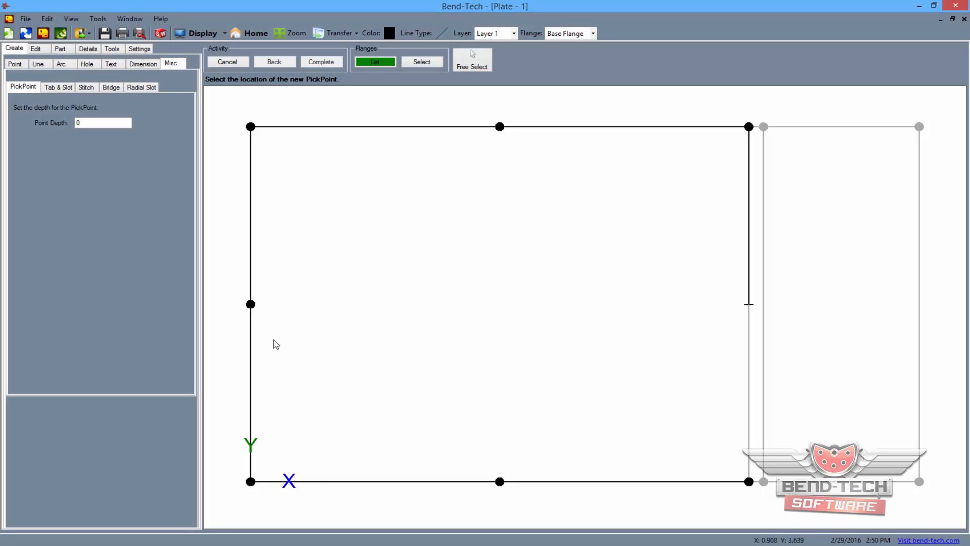
mouse_move(252, 127)
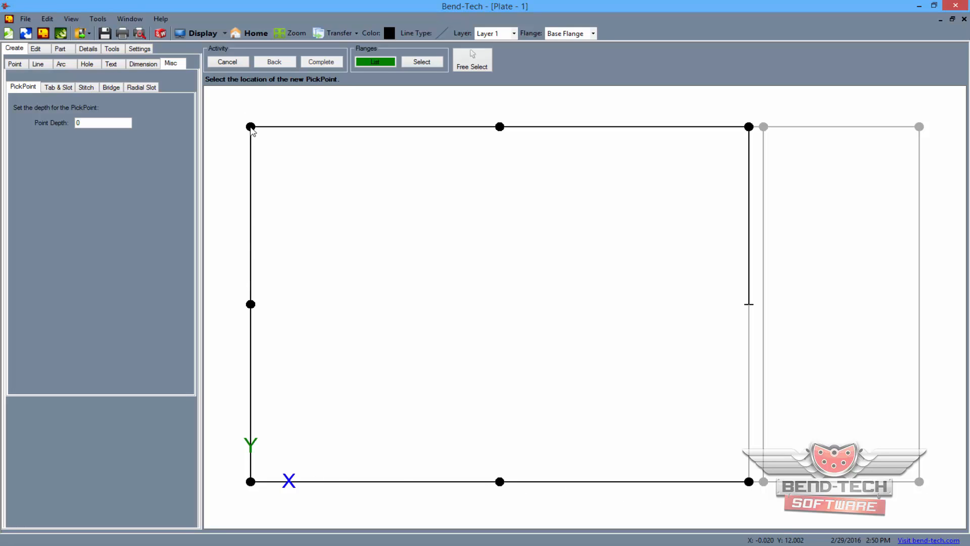
mouse_move(204, 42)
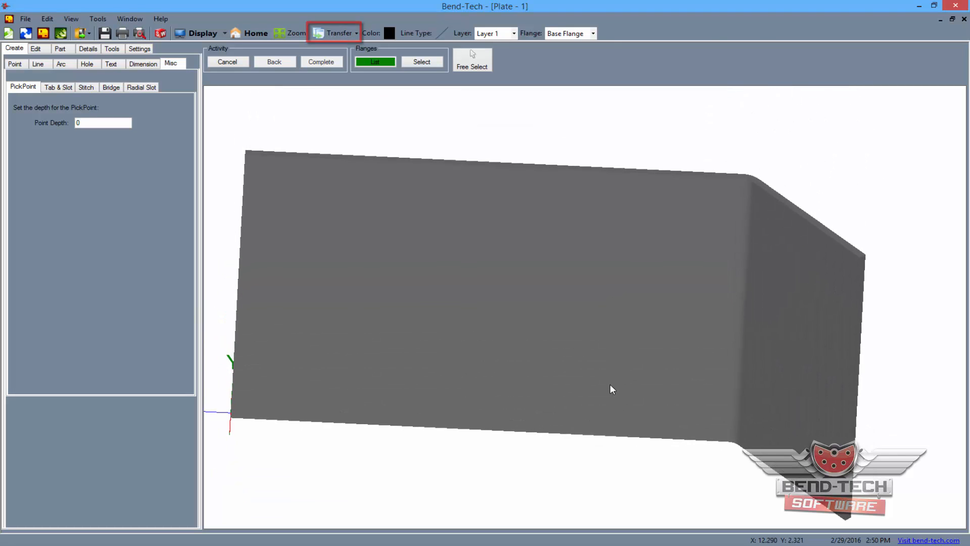
Step: Send the bent plate to a new assembly with its coupler at Flange 2's outer corner
click(336, 33)
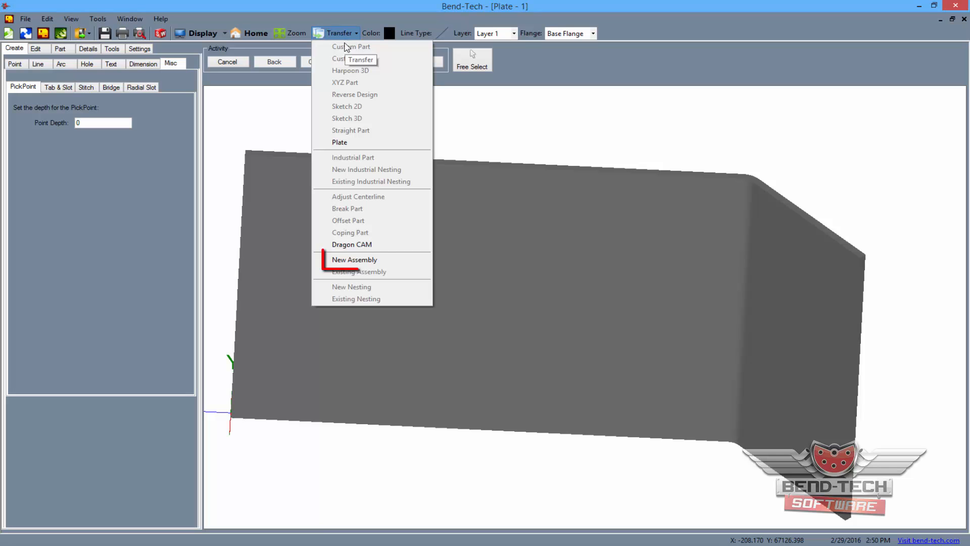
click(354, 259)
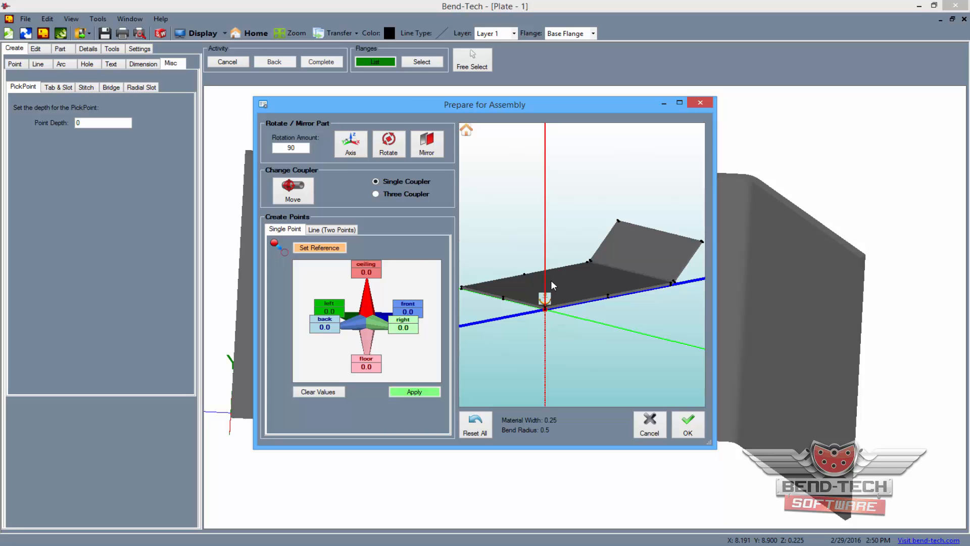
click(678, 102)
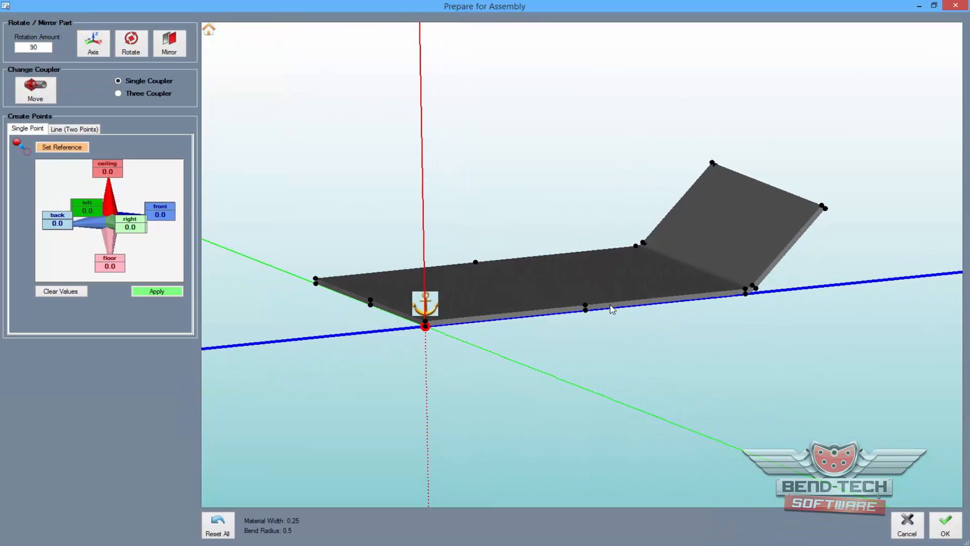
scroll(up, 3)
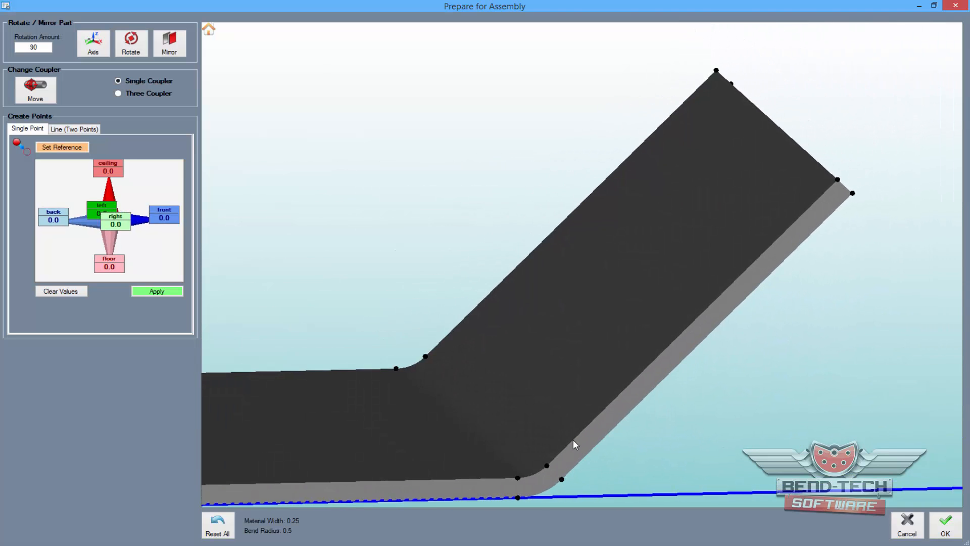
click(131, 42)
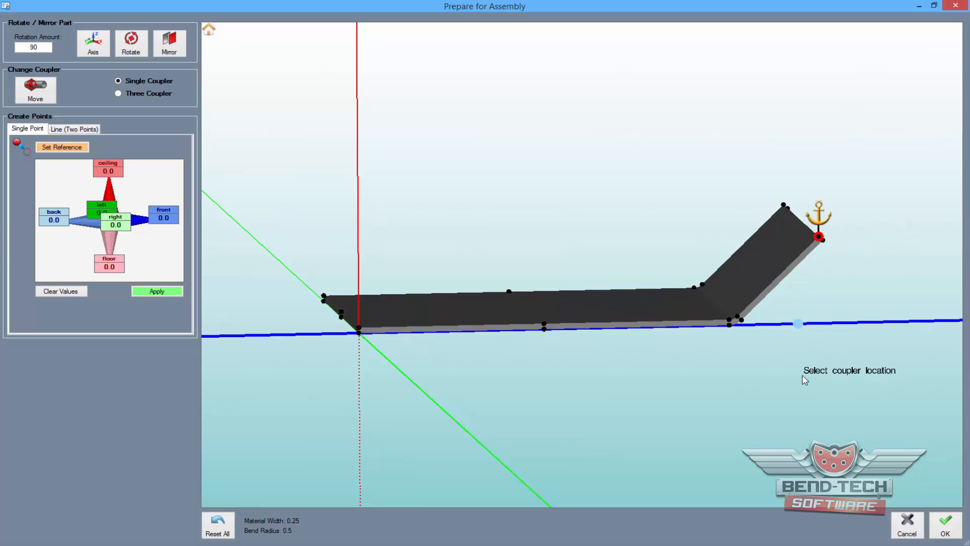
mouse_move(835, 240)
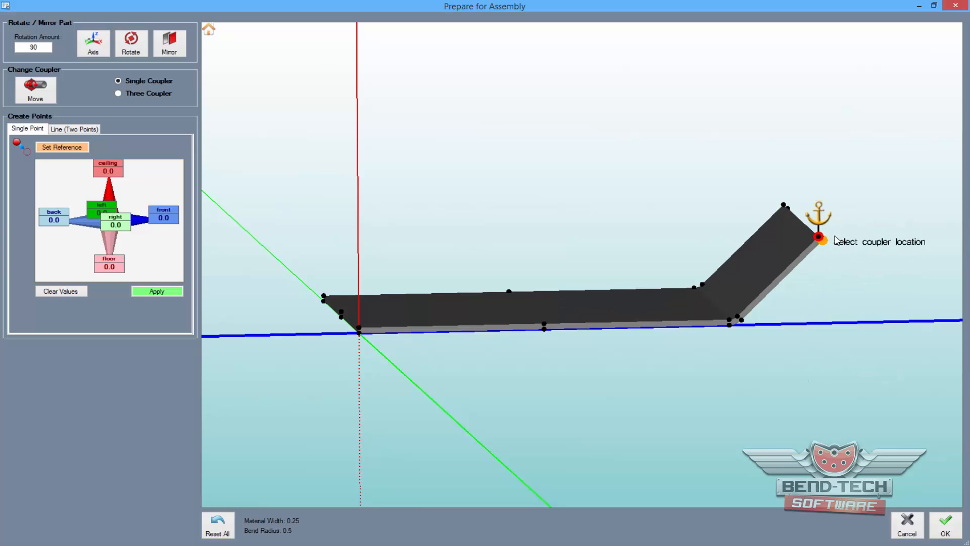
mouse_move(945, 521)
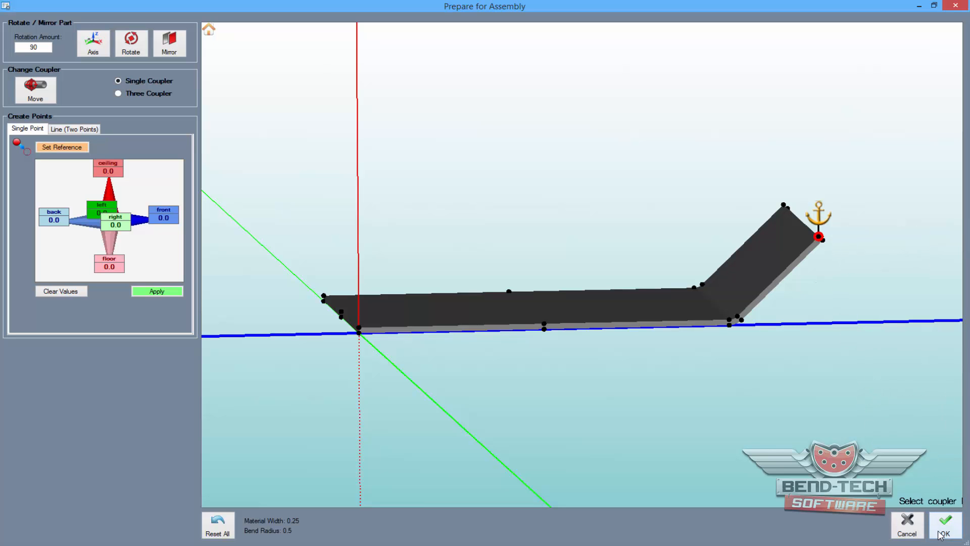
click(944, 525)
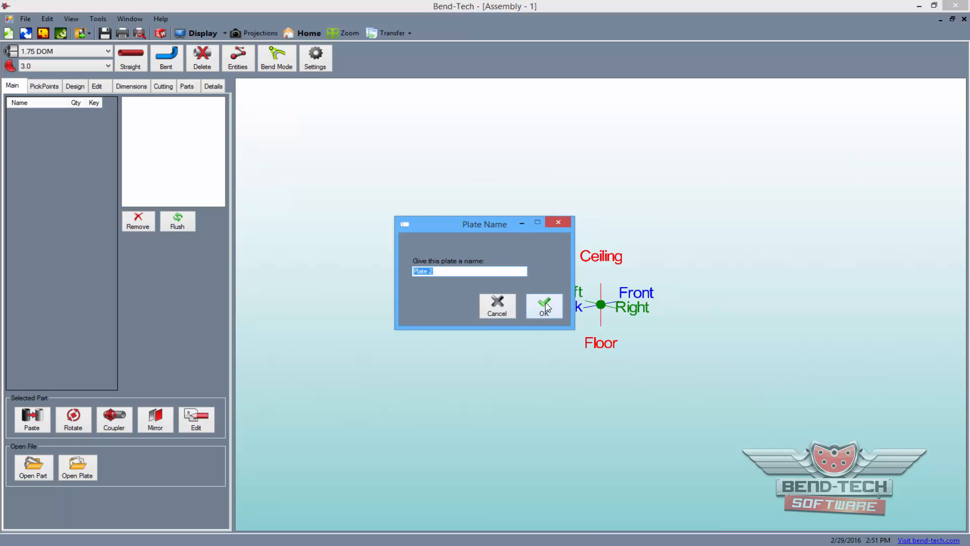
Step: Name the plate 'Plate 2' and attach a second copy edge-to-edge at a pick point
click(544, 305)
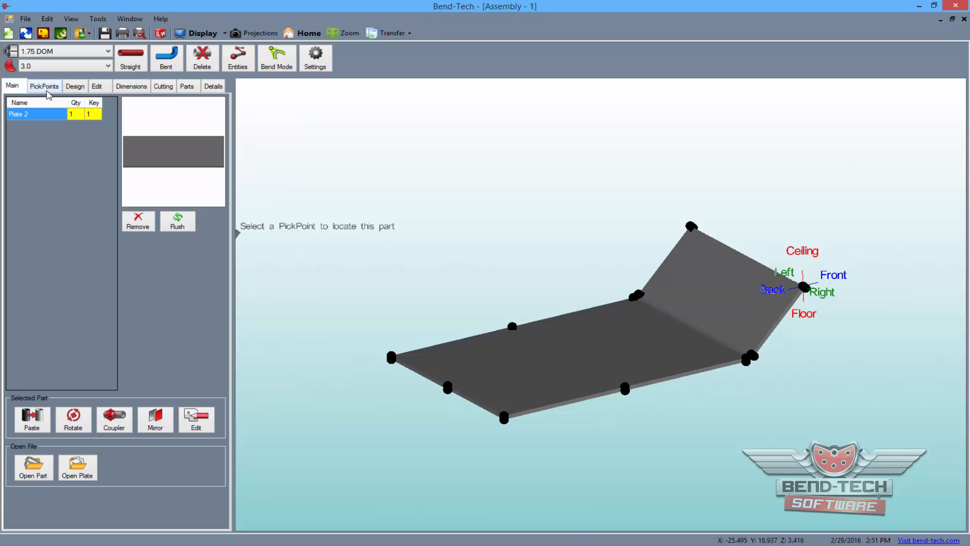
click(43, 85)
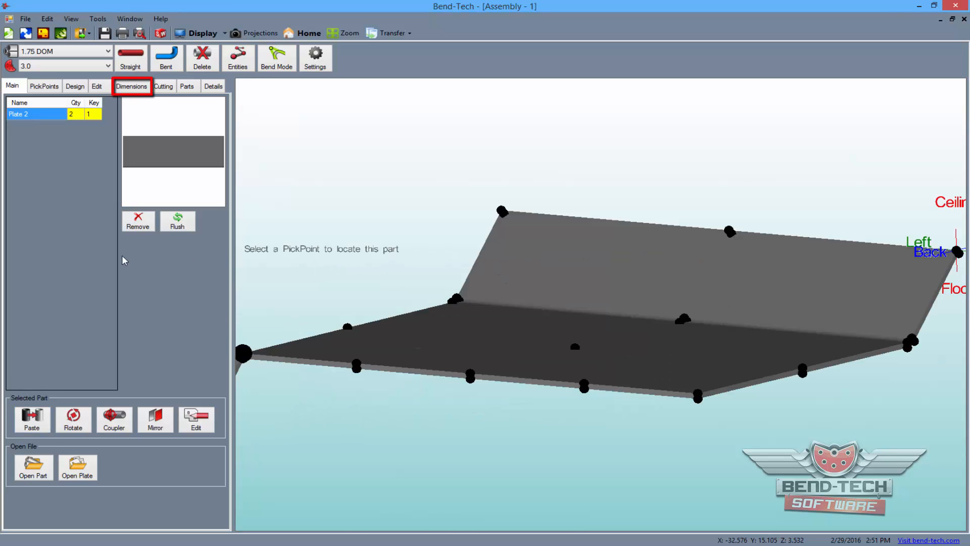
Step: Add a single 3D dimension of 24 between two pick points
click(132, 86)
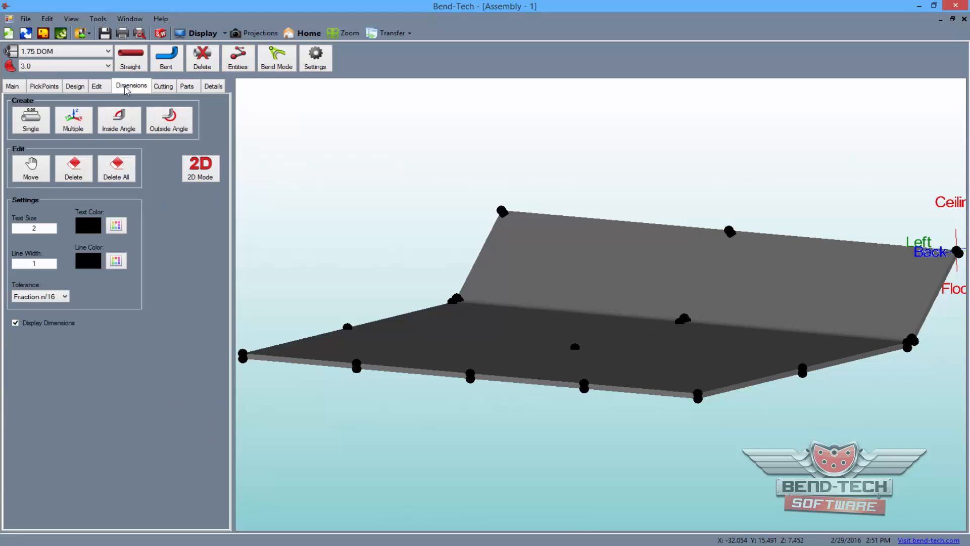
click(30, 119)
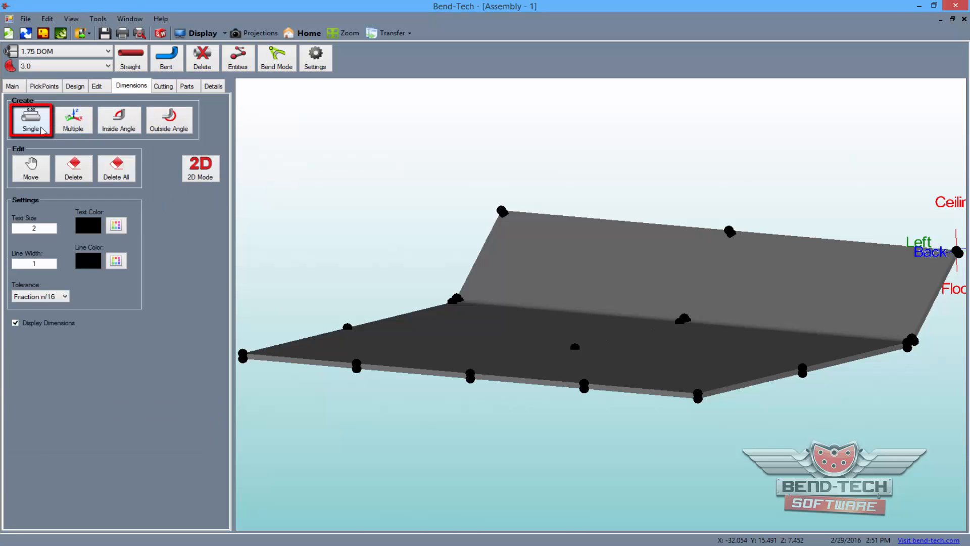
mouse_move(30, 119)
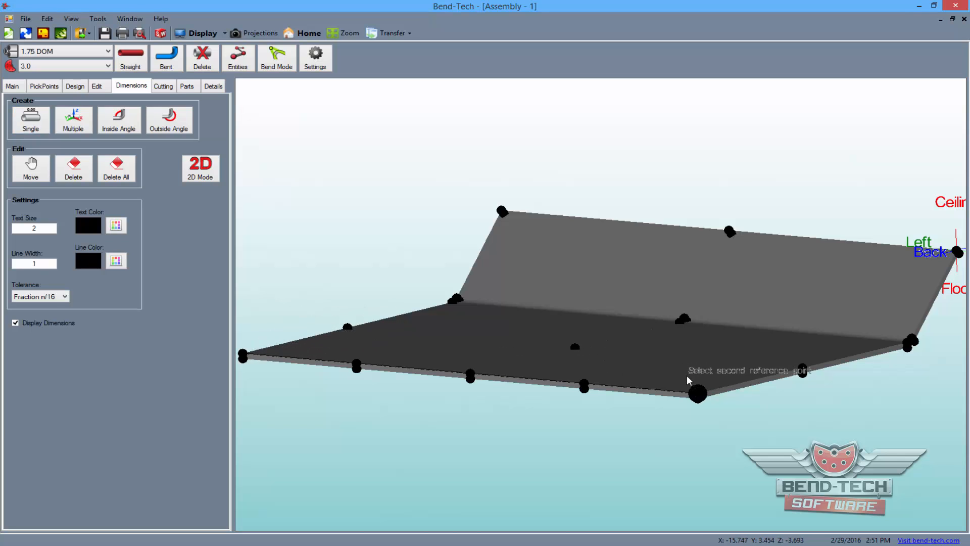
click(697, 395)
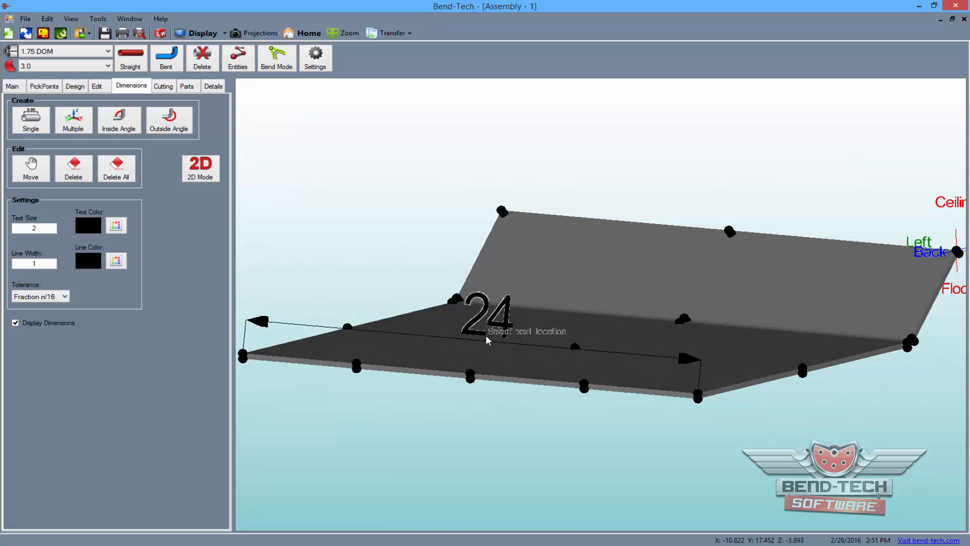
click(489, 339)
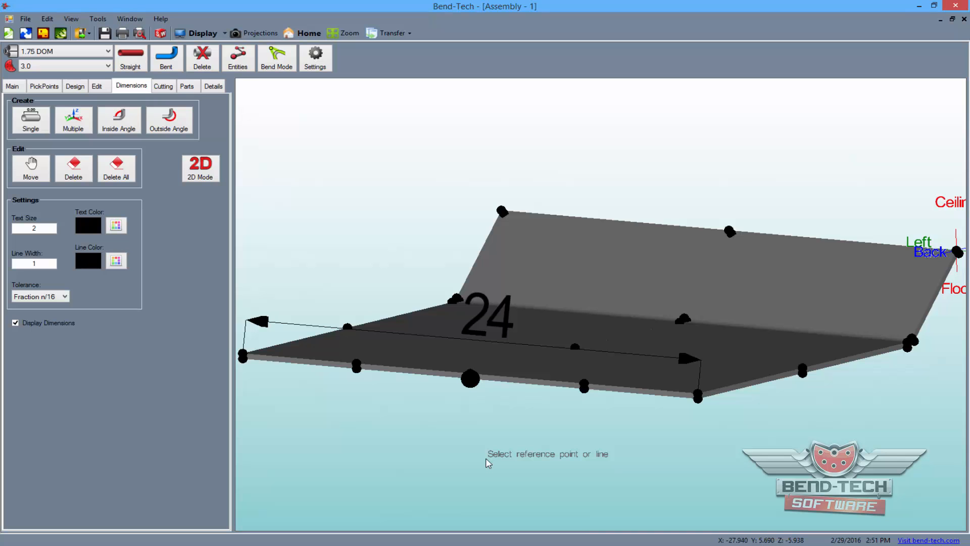
Step: Dimension the remaining plate edges, such as 20 1/16, 3 and 3/4
click(73, 119)
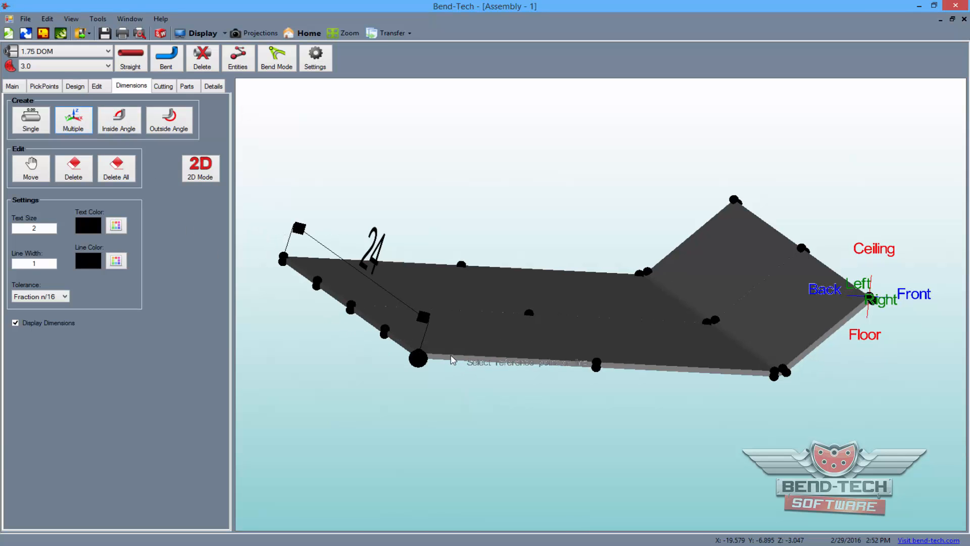
click(419, 359)
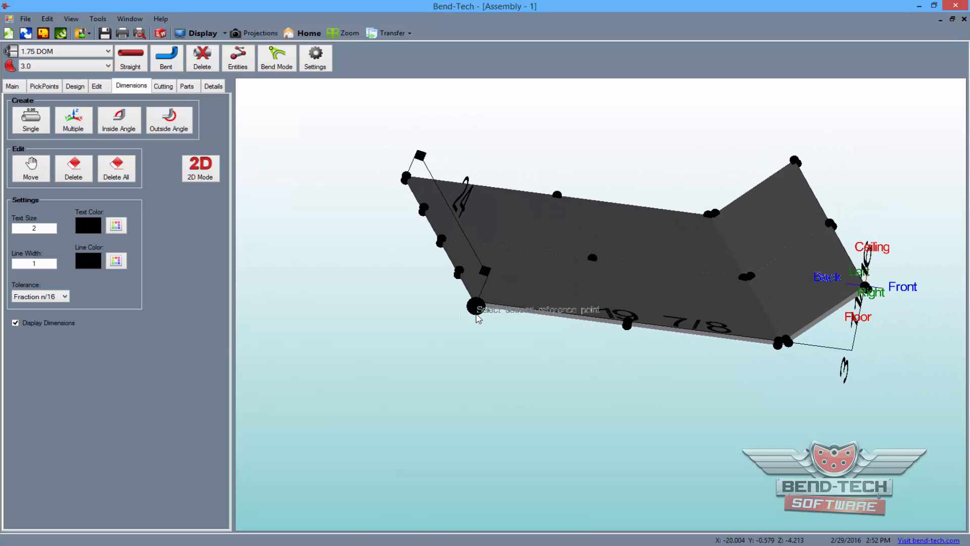
click(476, 306)
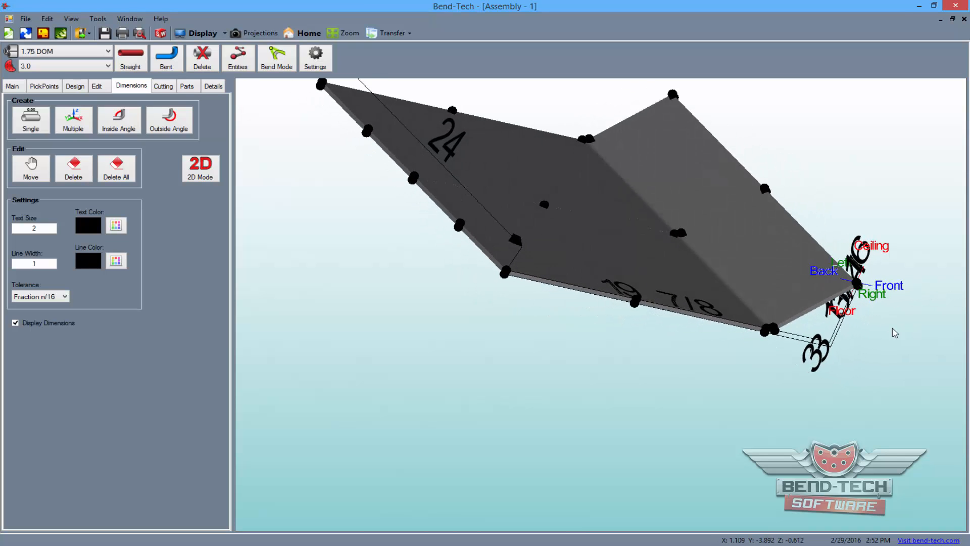
click(73, 167)
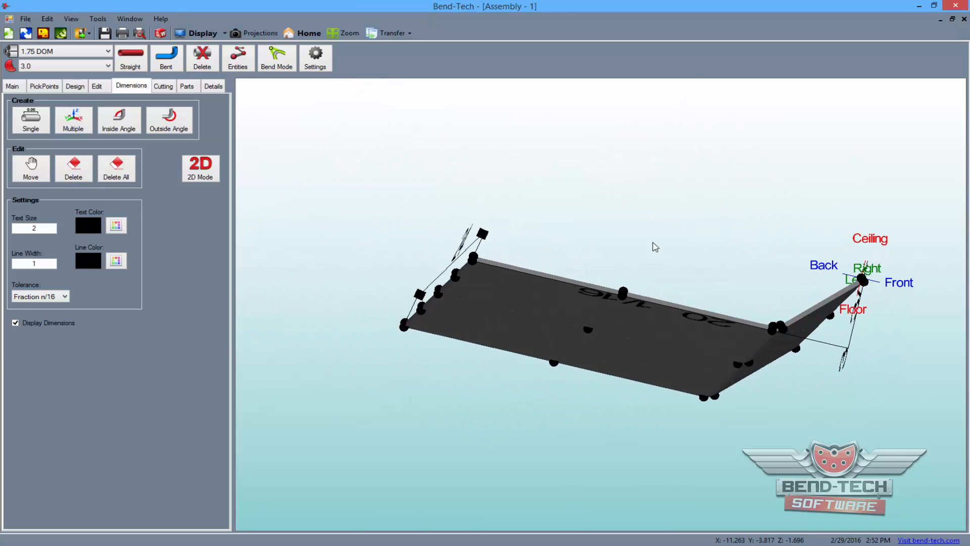
click(73, 168)
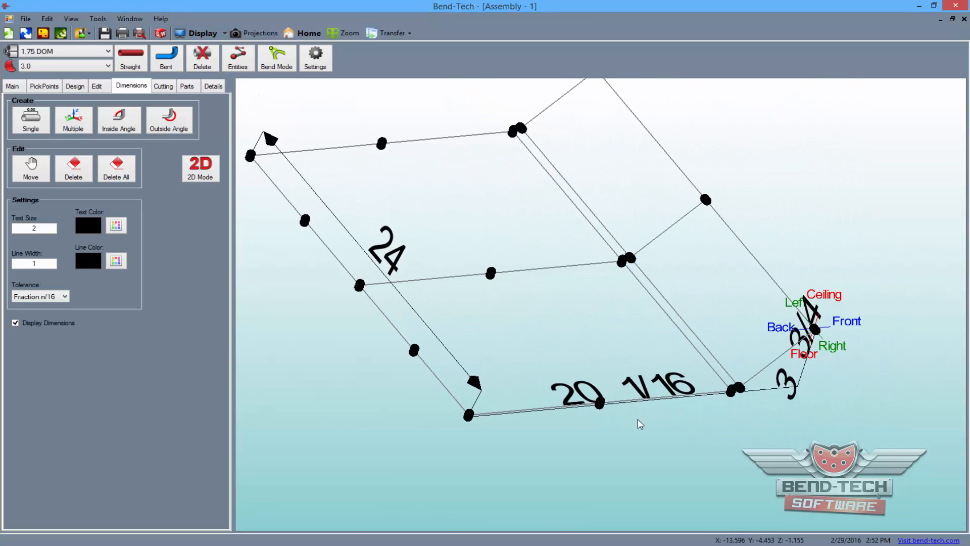
click(73, 167)
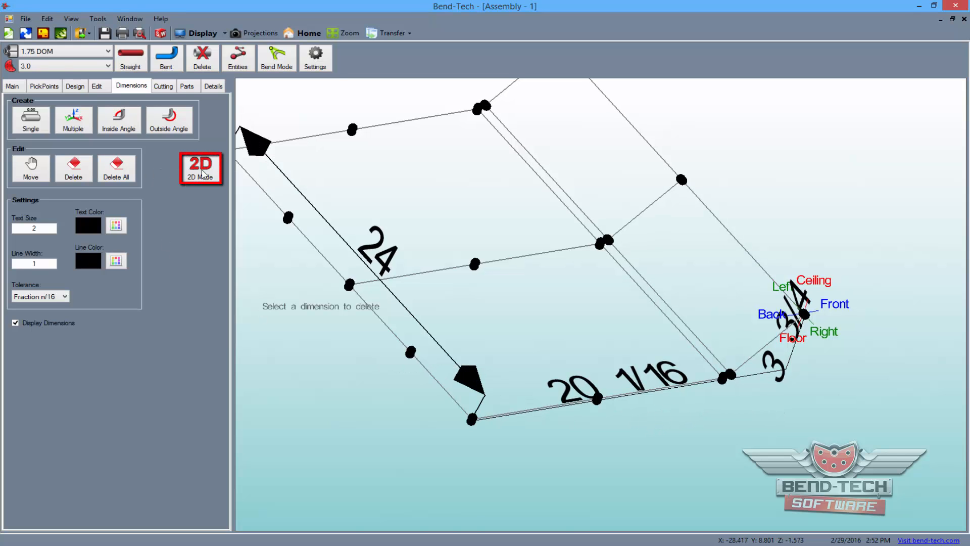
Step: Place horizontal 2D dimensions of 19 7/8 and 20 1/16 on the side view
click(201, 168)
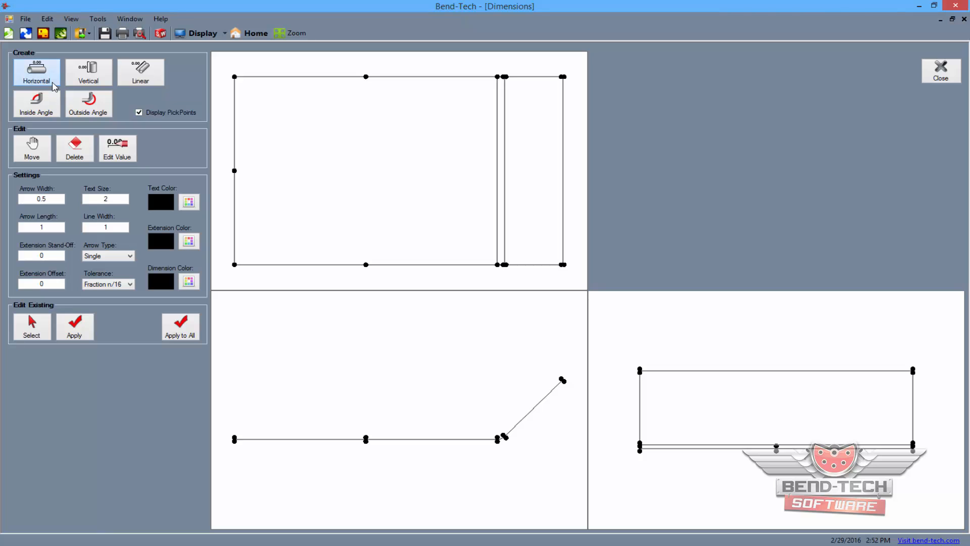
click(36, 72)
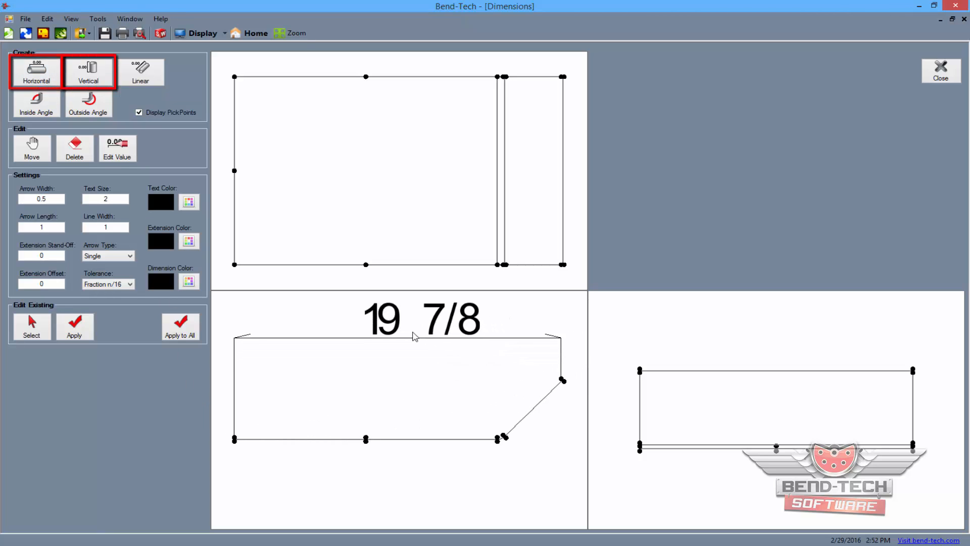
click(140, 71)
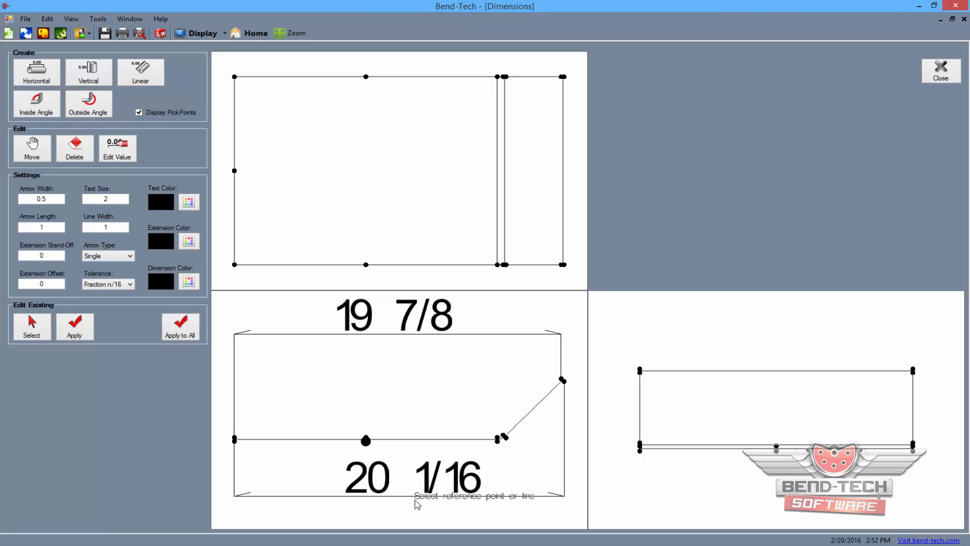
mouse_move(410, 509)
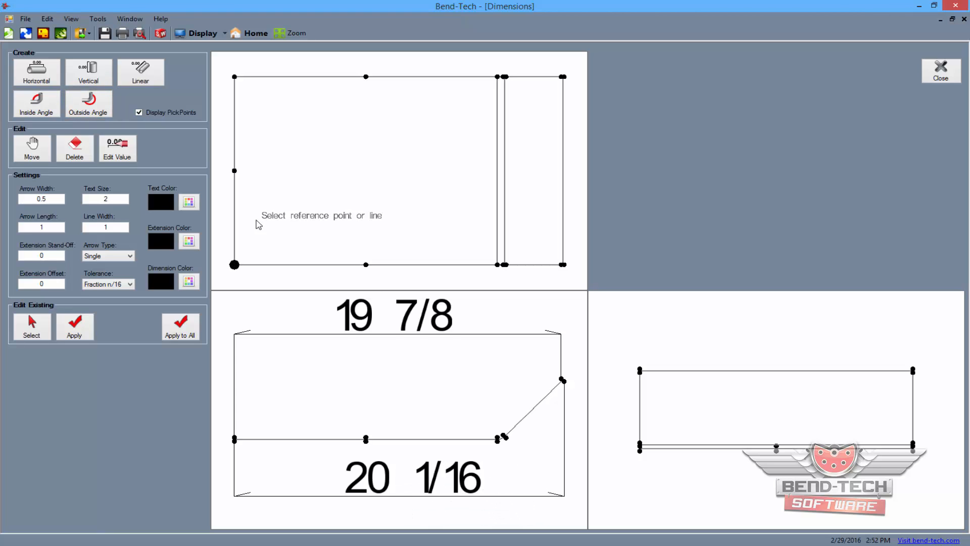
mouse_move(234, 267)
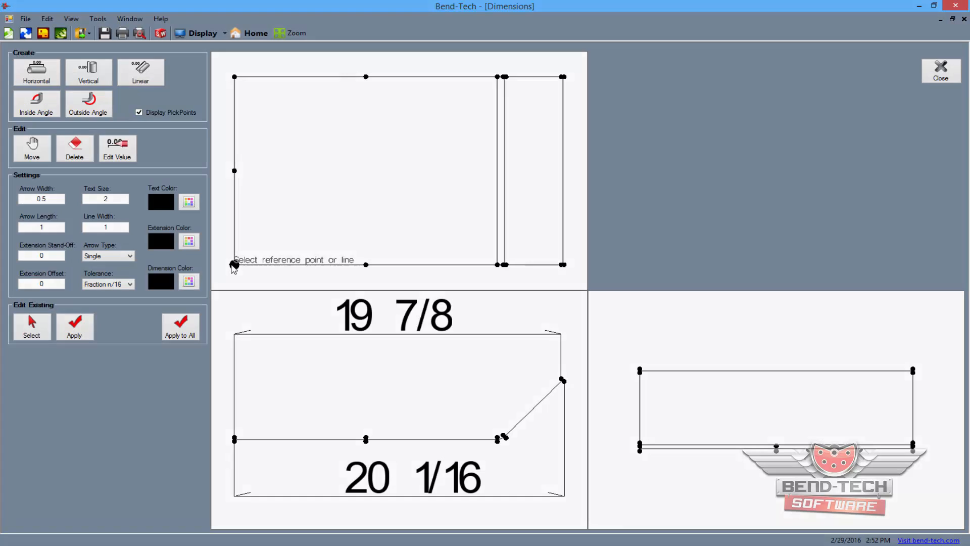